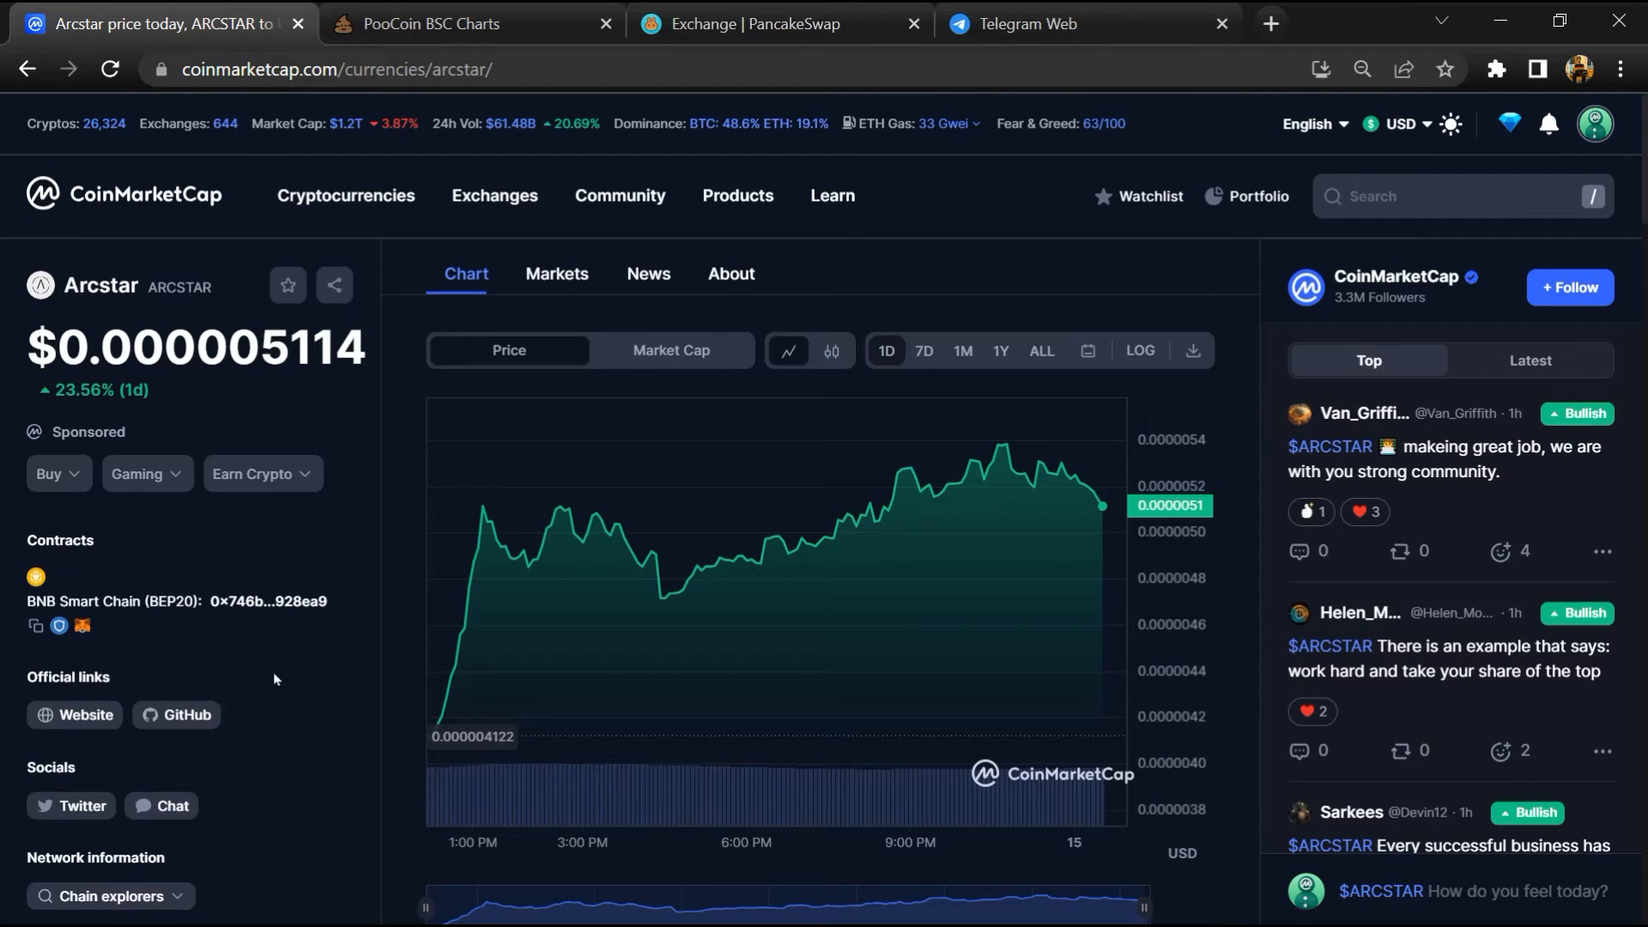
mouse_move(278, 682)
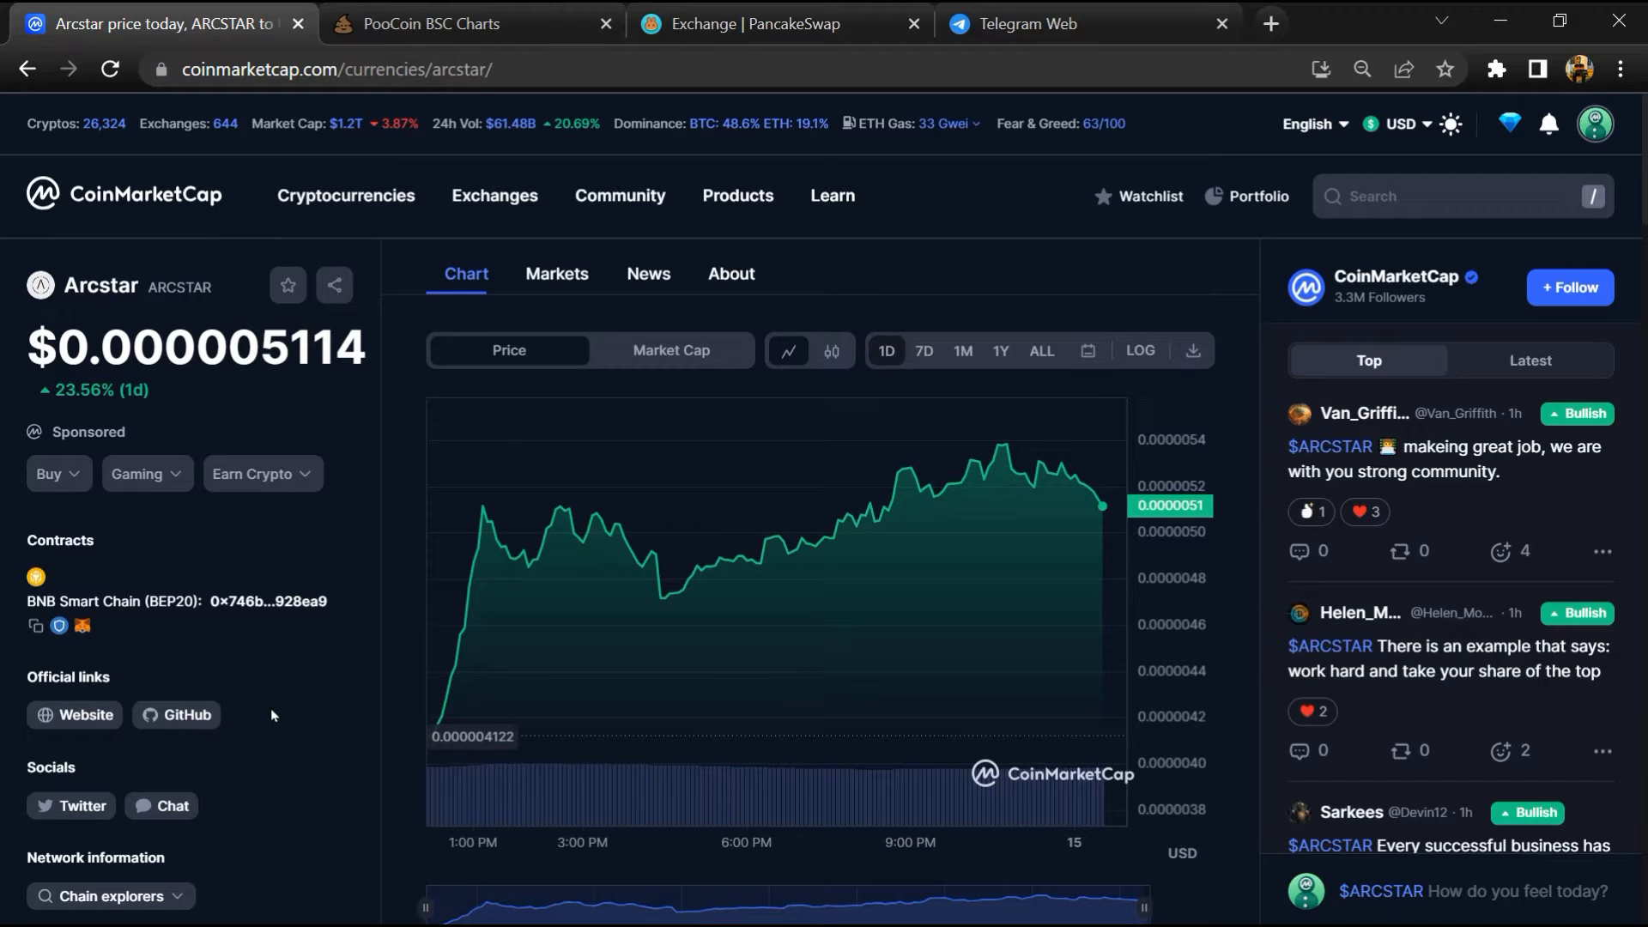
mouse_move(436, 616)
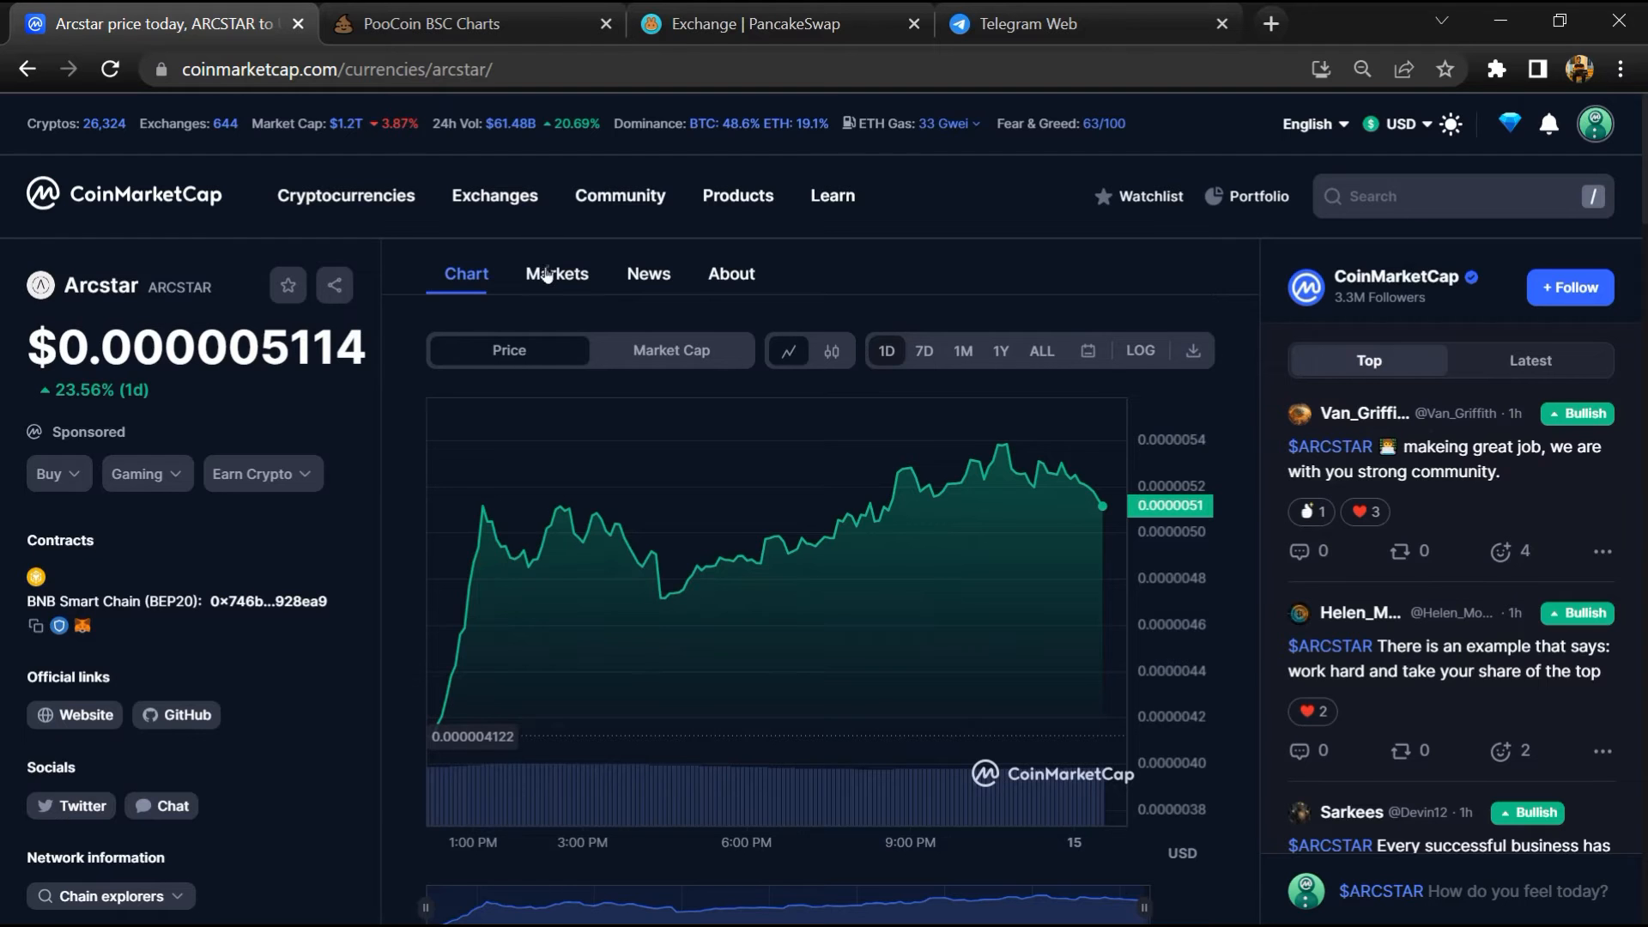
Show Arcstar's markets table listing the ARCSTAR/WBNB pair on PancakeSwap v2.
click(556, 273)
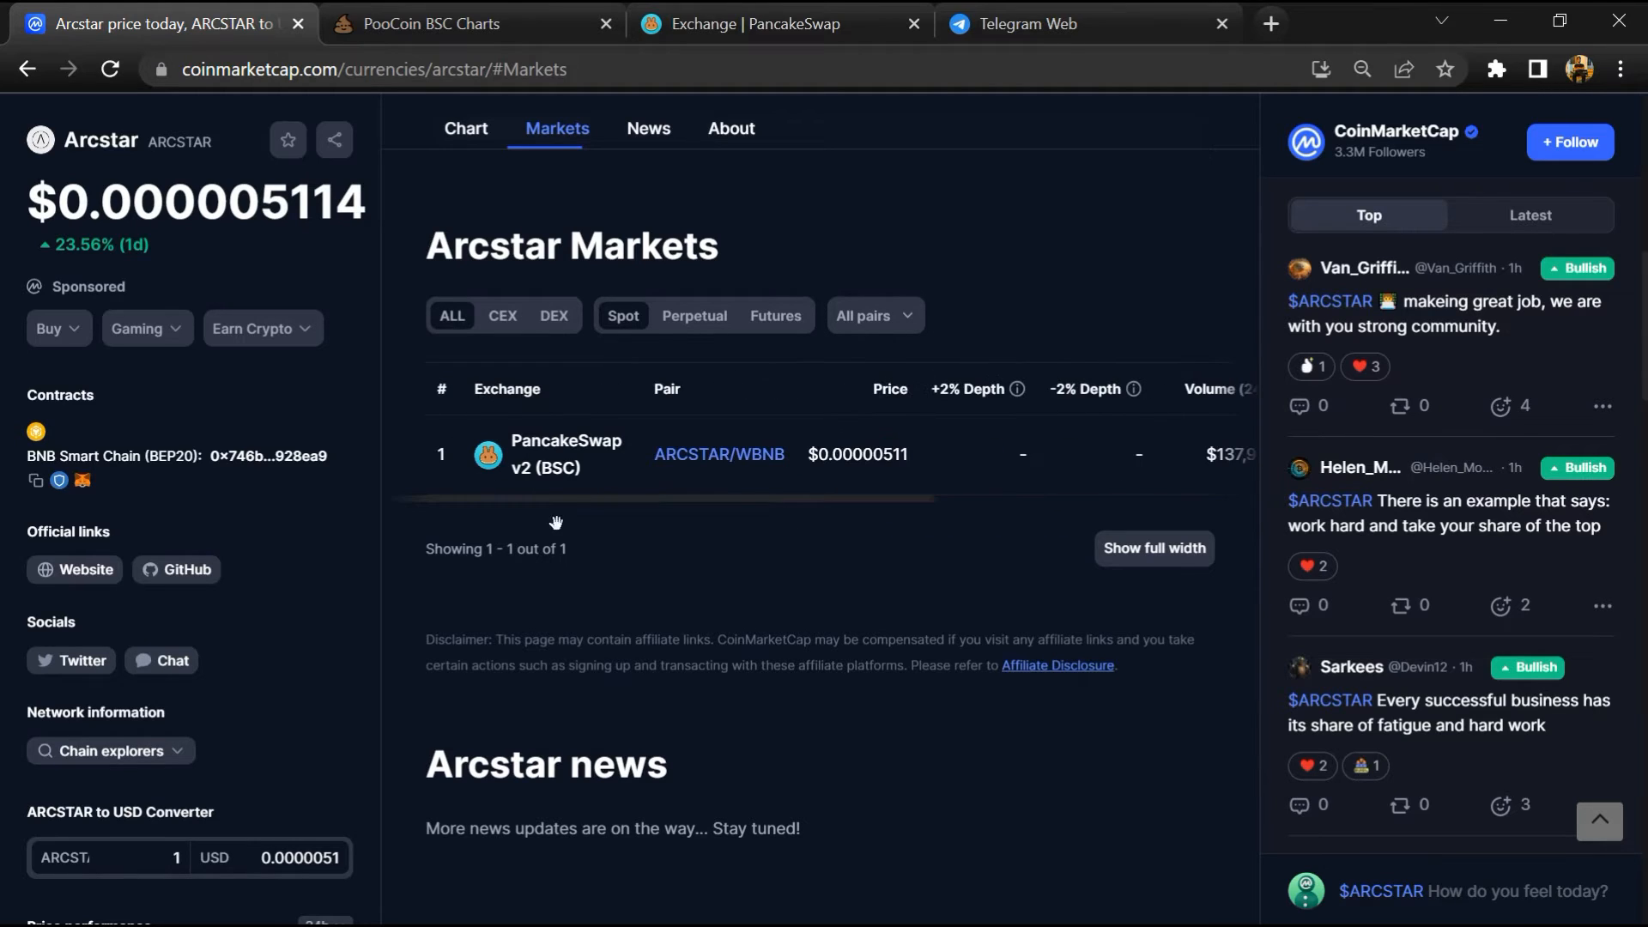
mouse_move(678, 576)
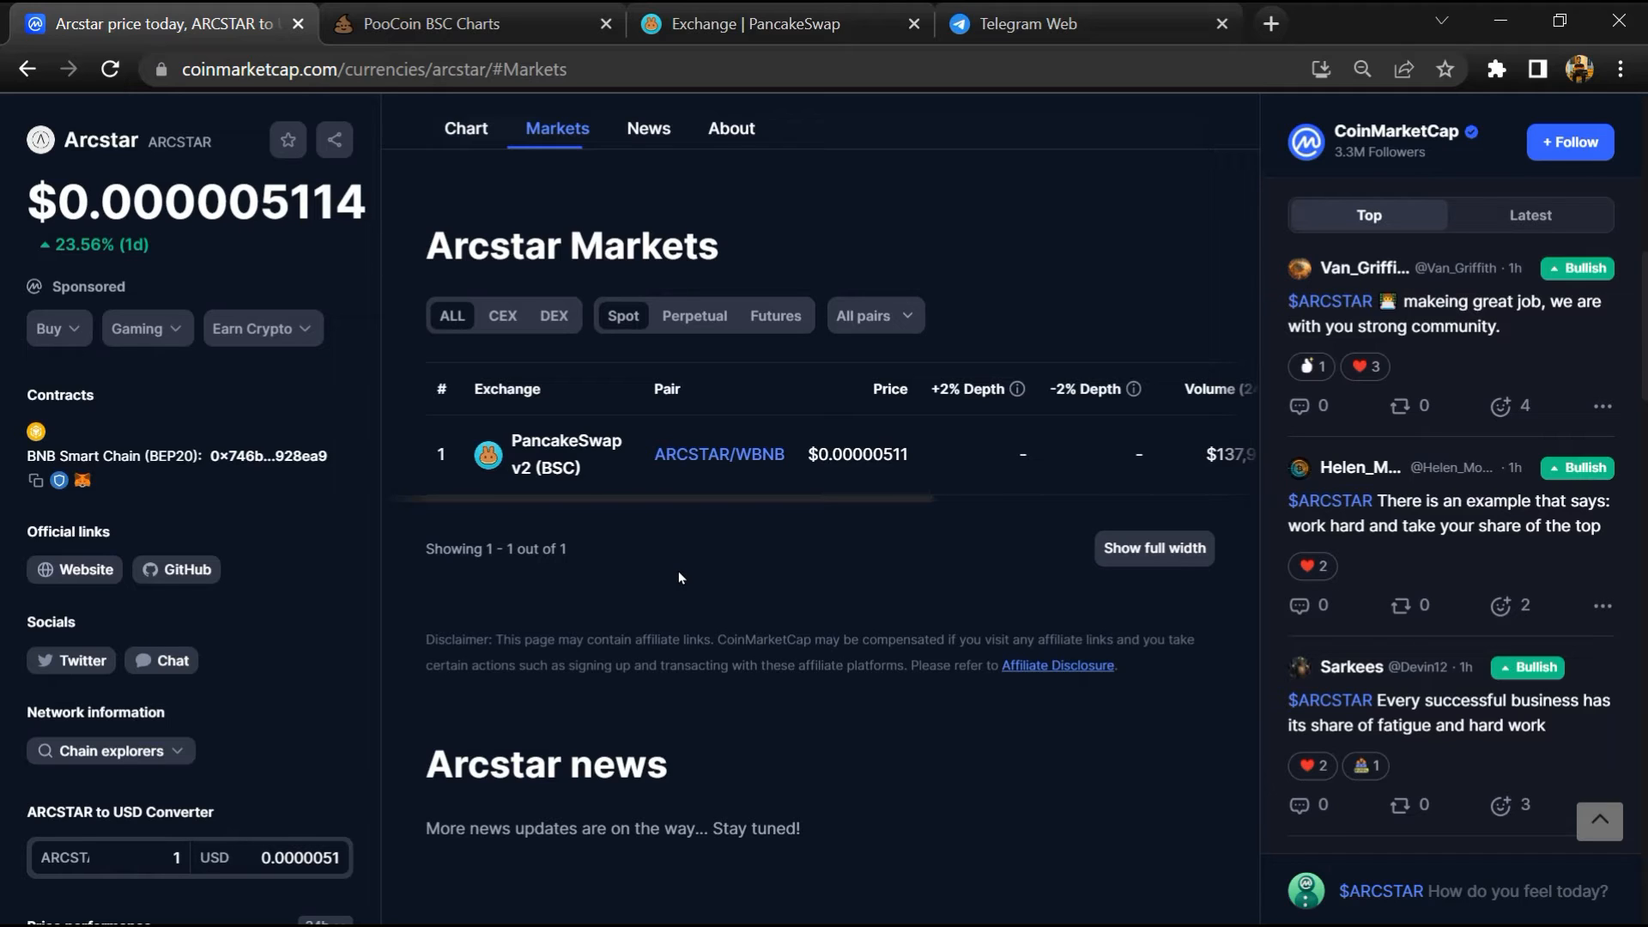
mouse_move(856, 605)
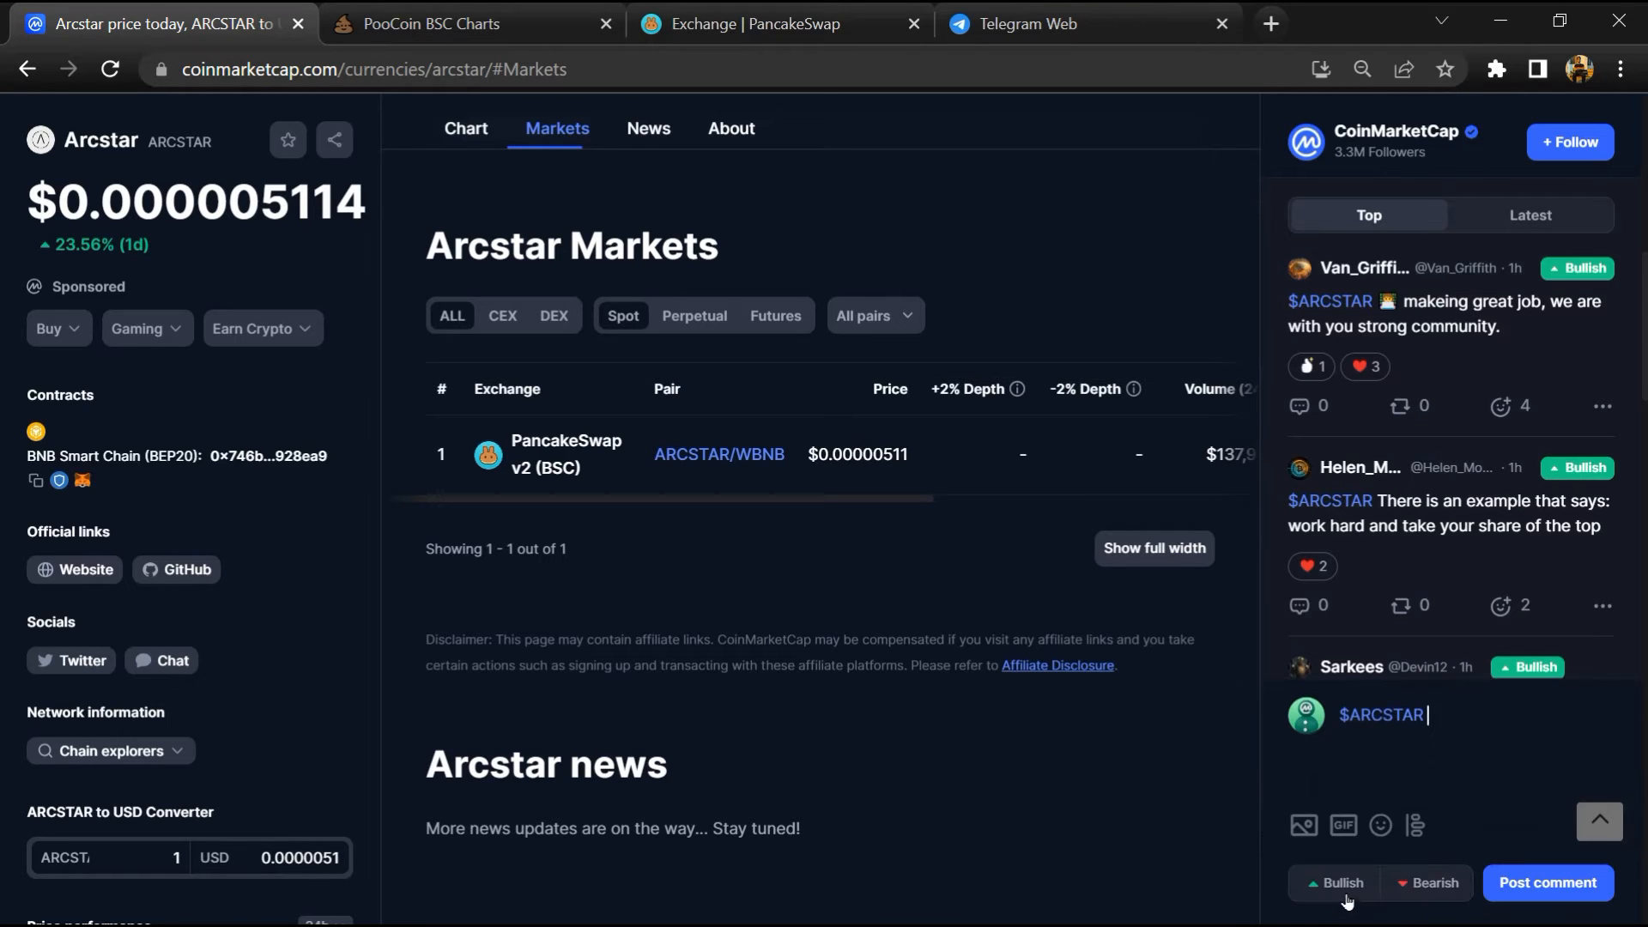
Mark the $ARCSTAR draft as Bearish, read community comments, and copy the BEP20 contract address.
click(1426, 882)
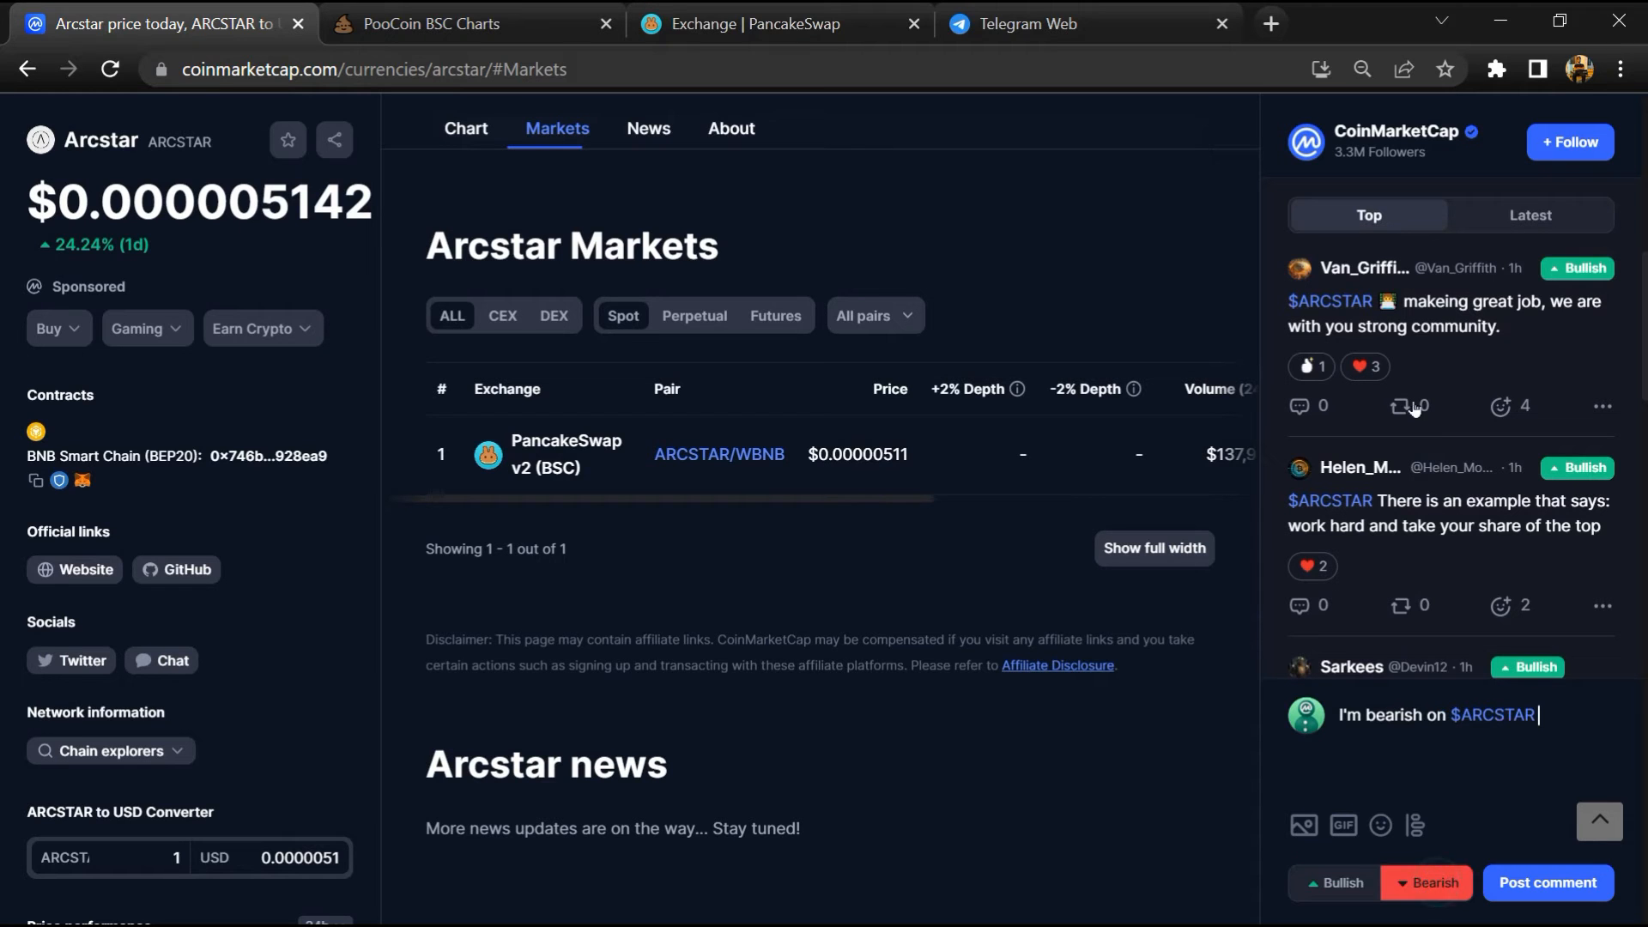
drag(1444, 501, 1521, 527)
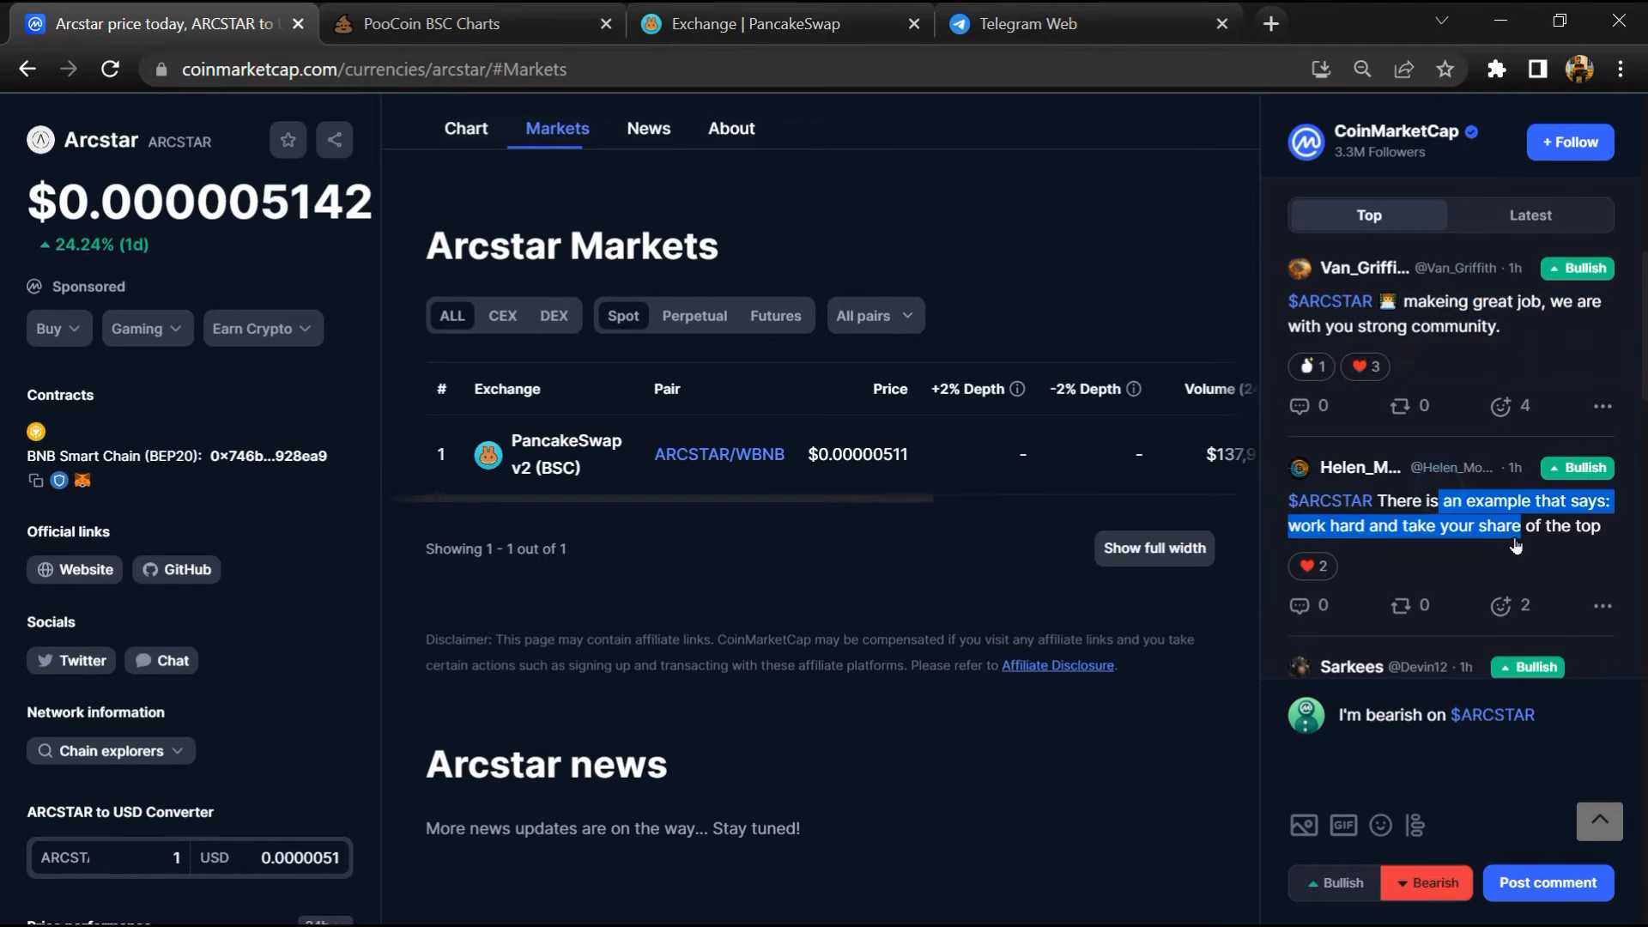
scroll(down, 3)
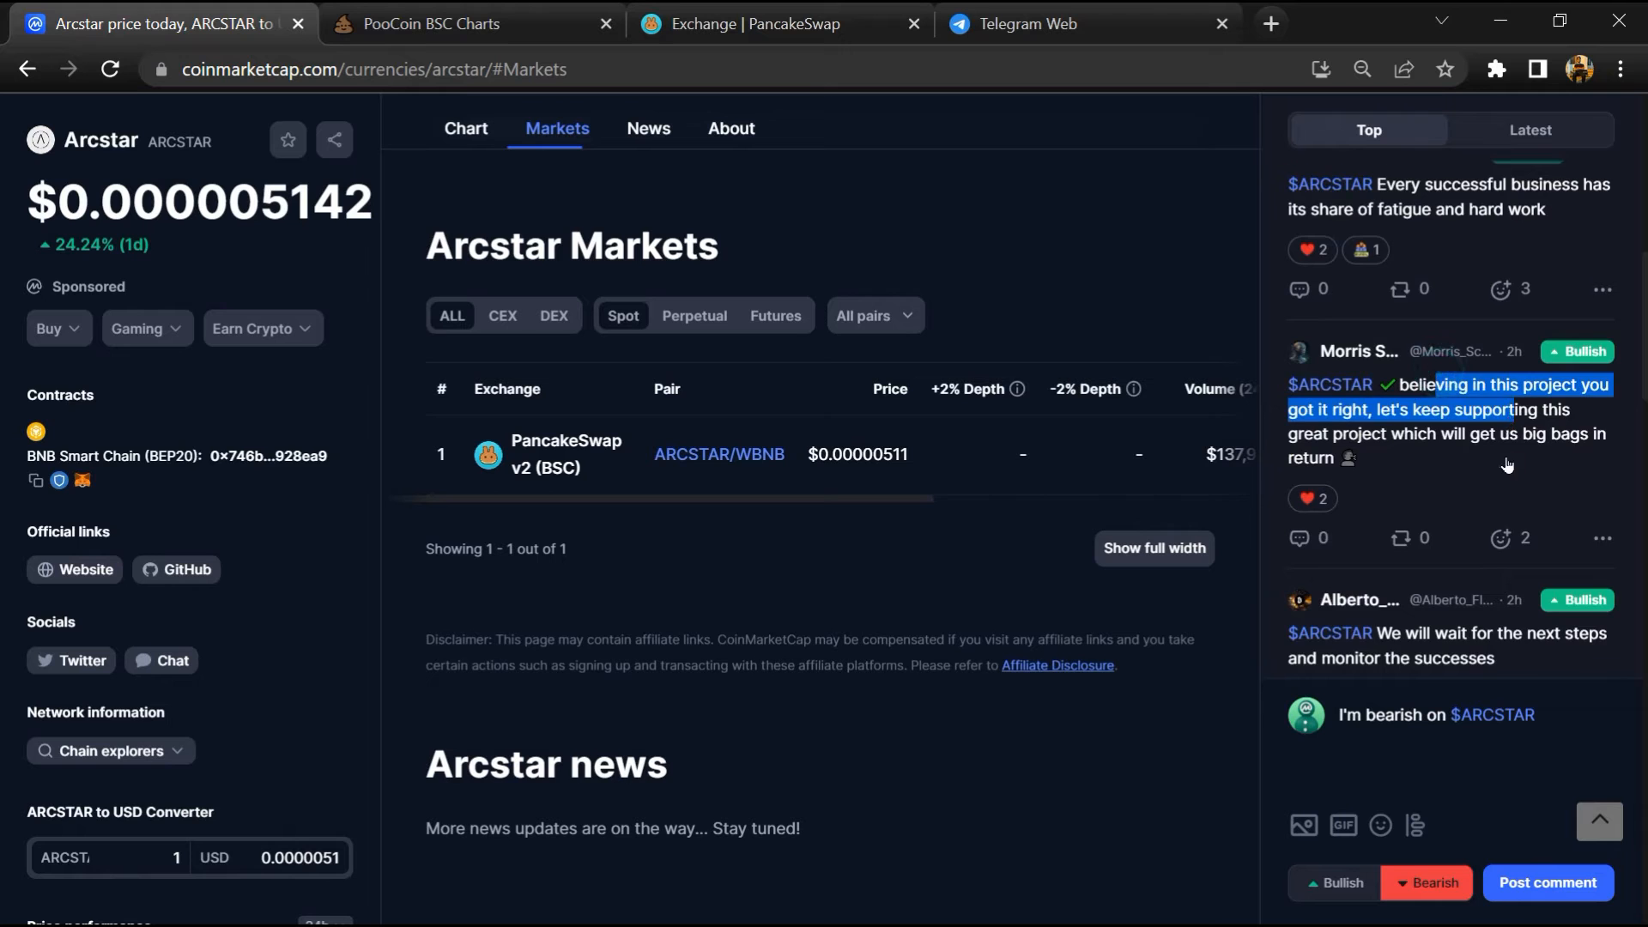
scroll(down, 3)
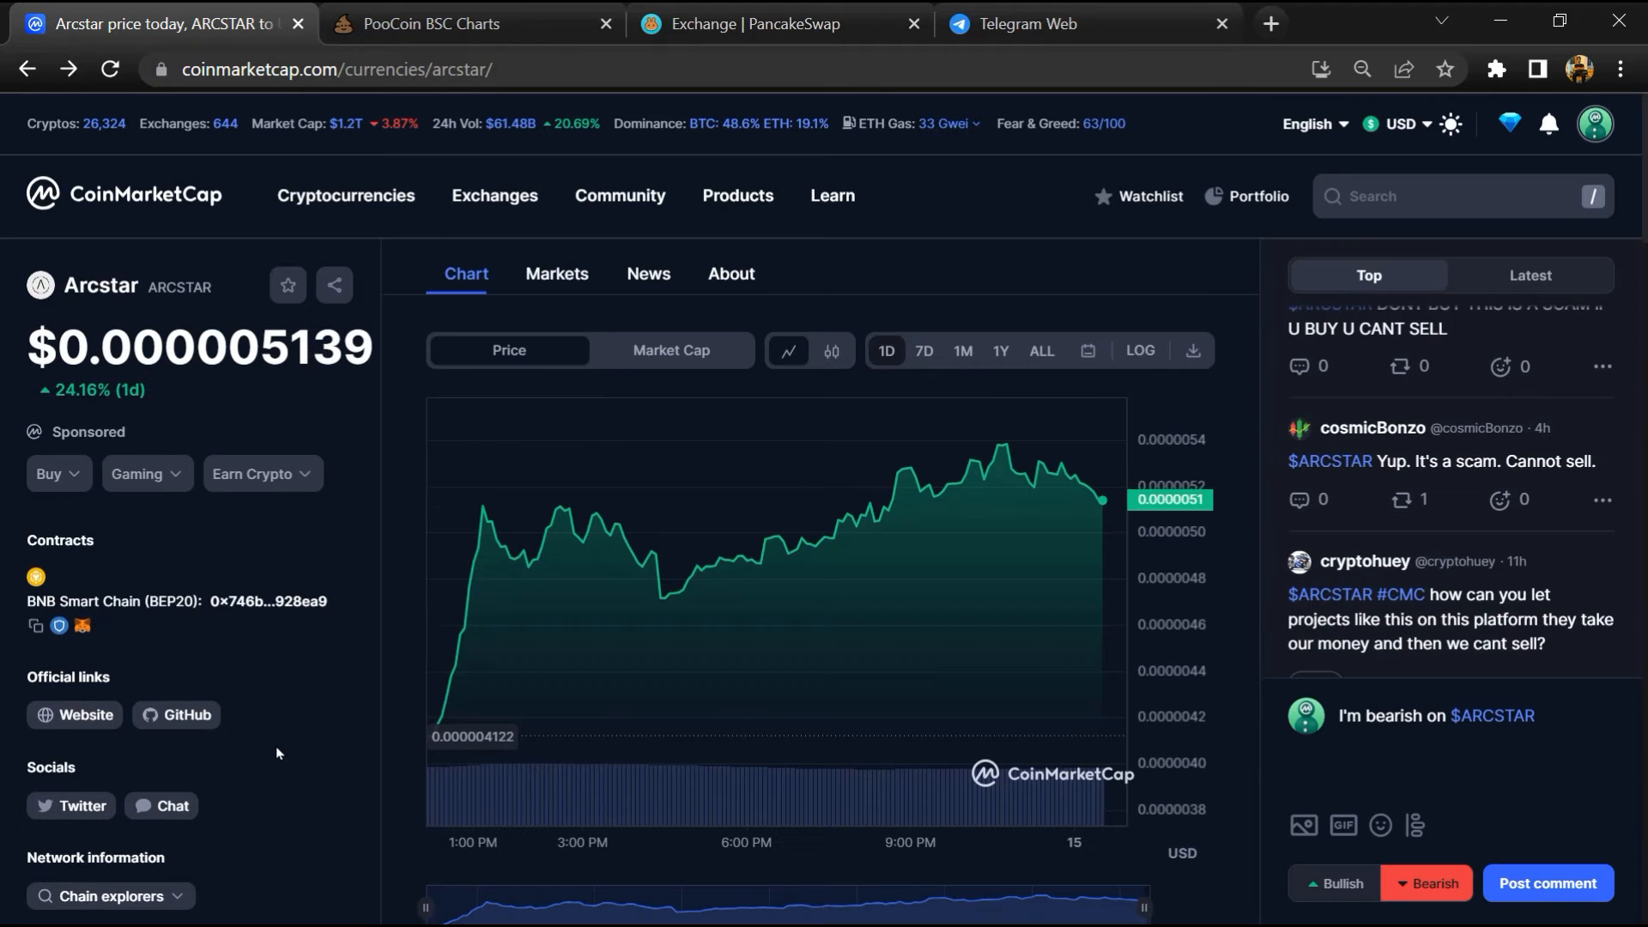
mouse_move(70, 639)
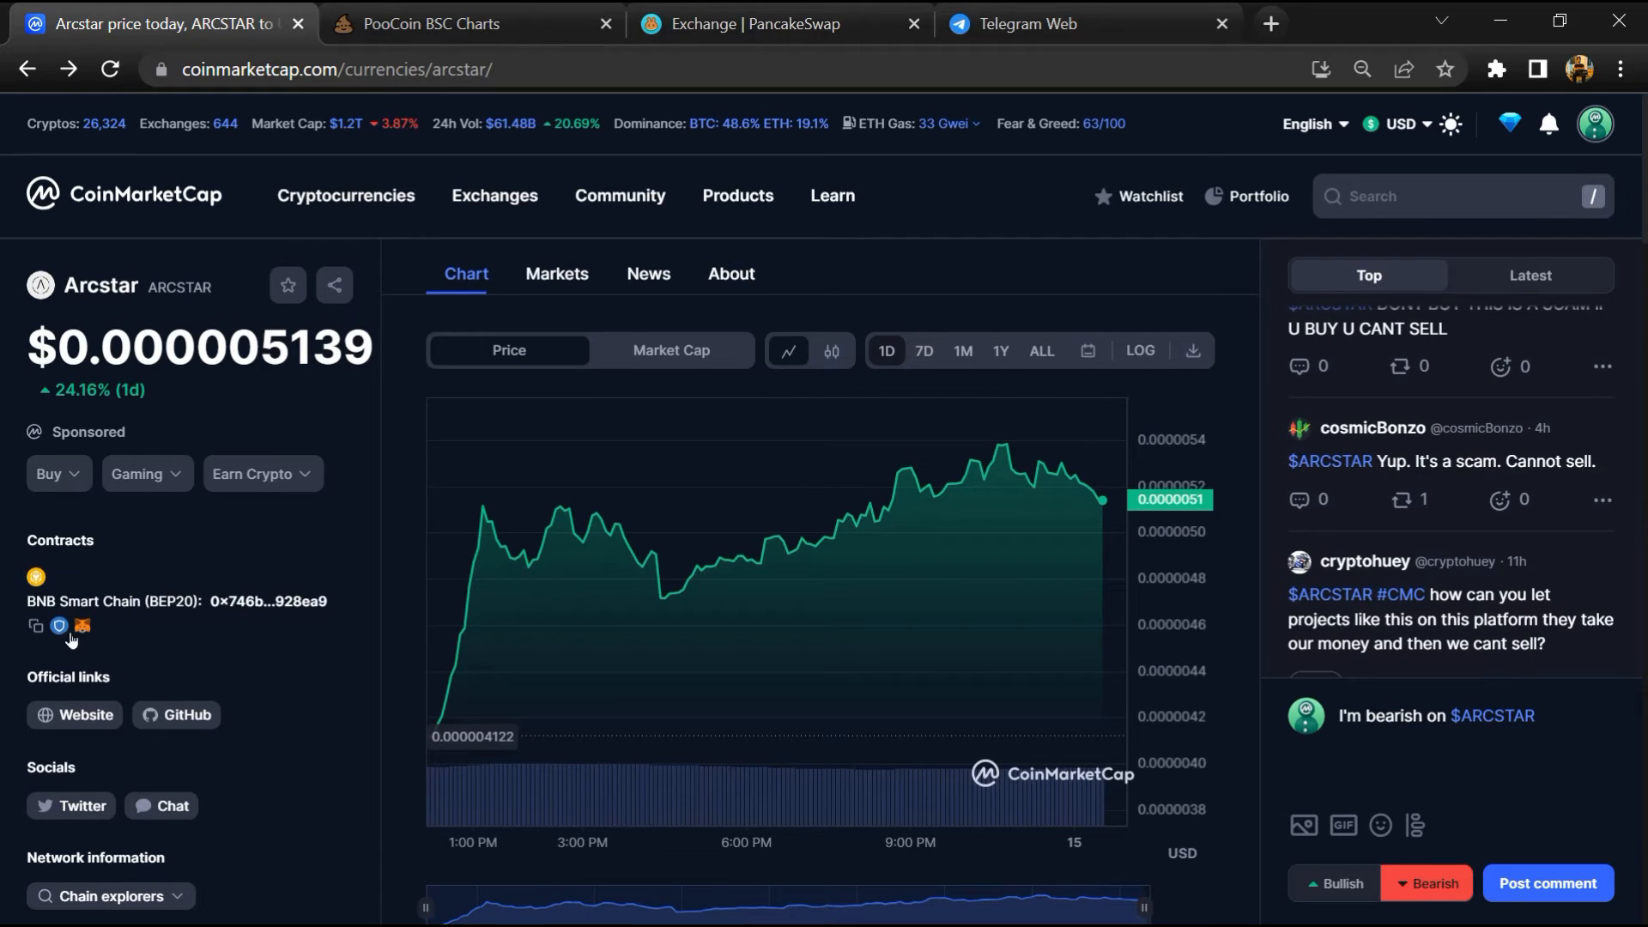
click(34, 627)
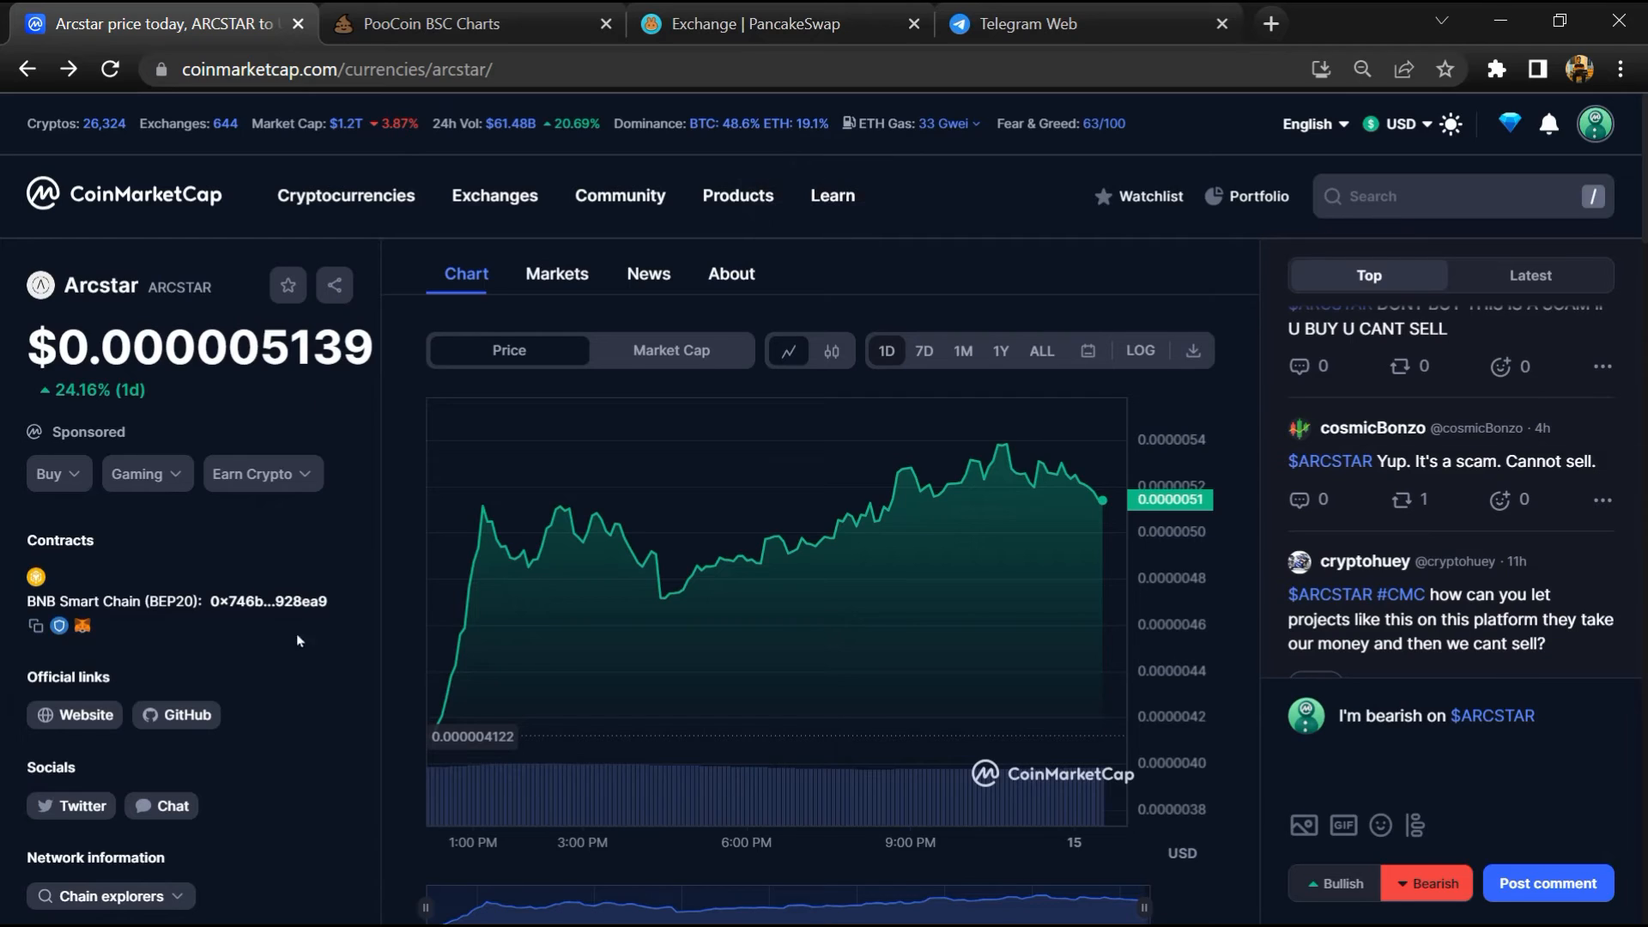
Paste the ARCSTAR contract address into PooCoin's search and load the Arcstar ARCSTAR/BNB chart.
click(467, 22)
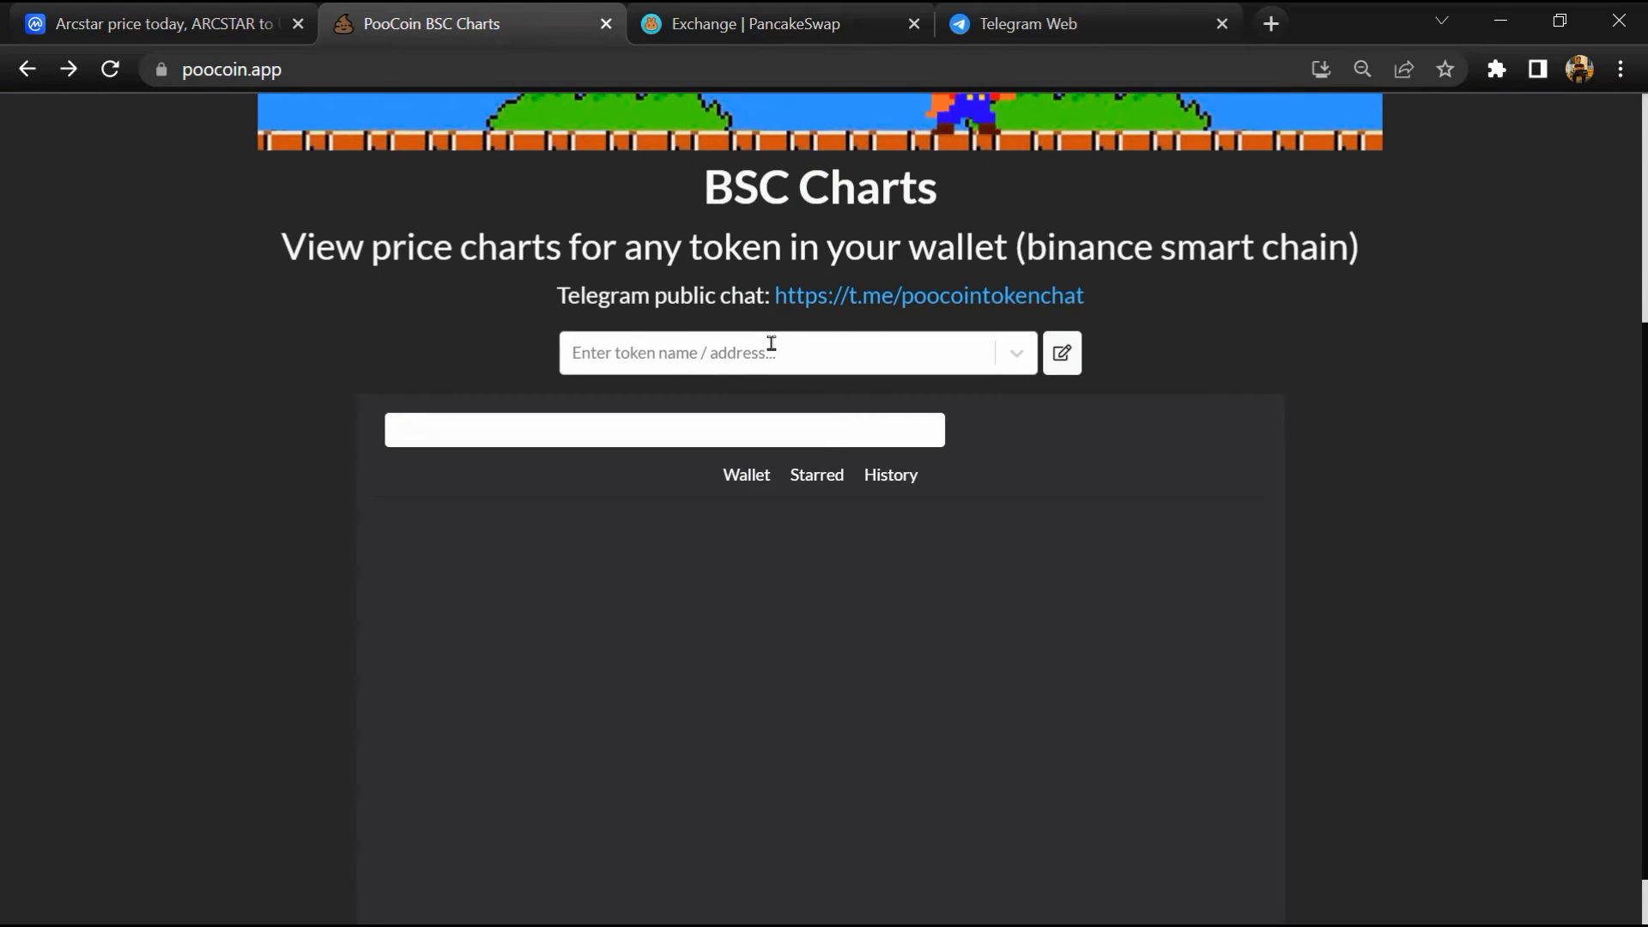
right_click(767, 351)
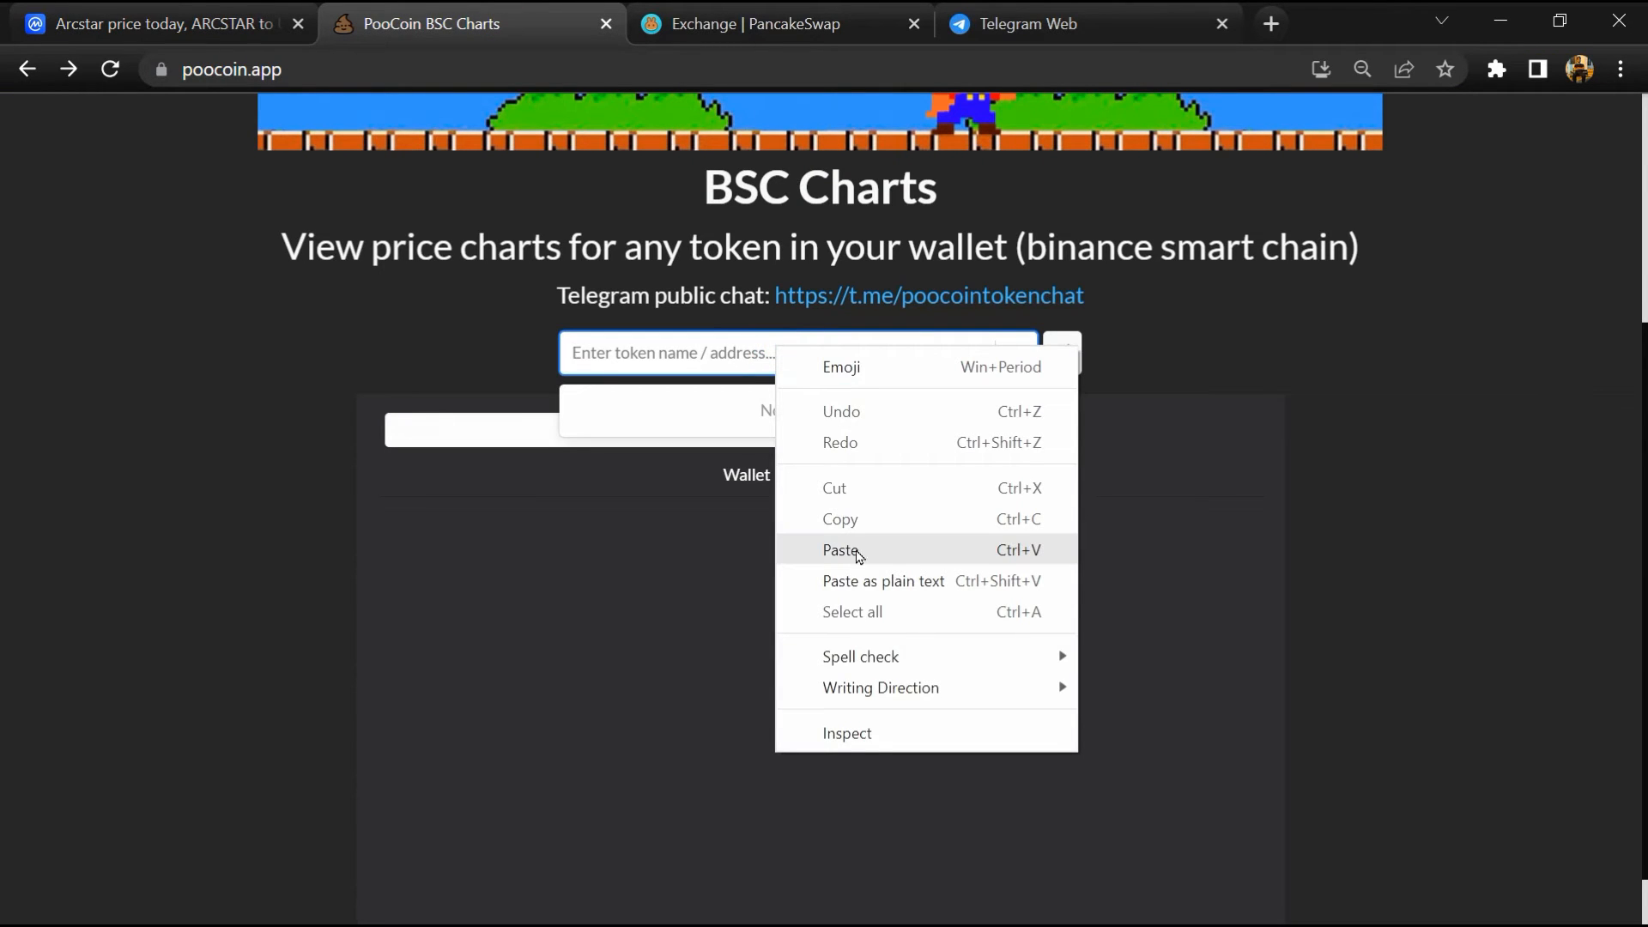
click(840, 550)
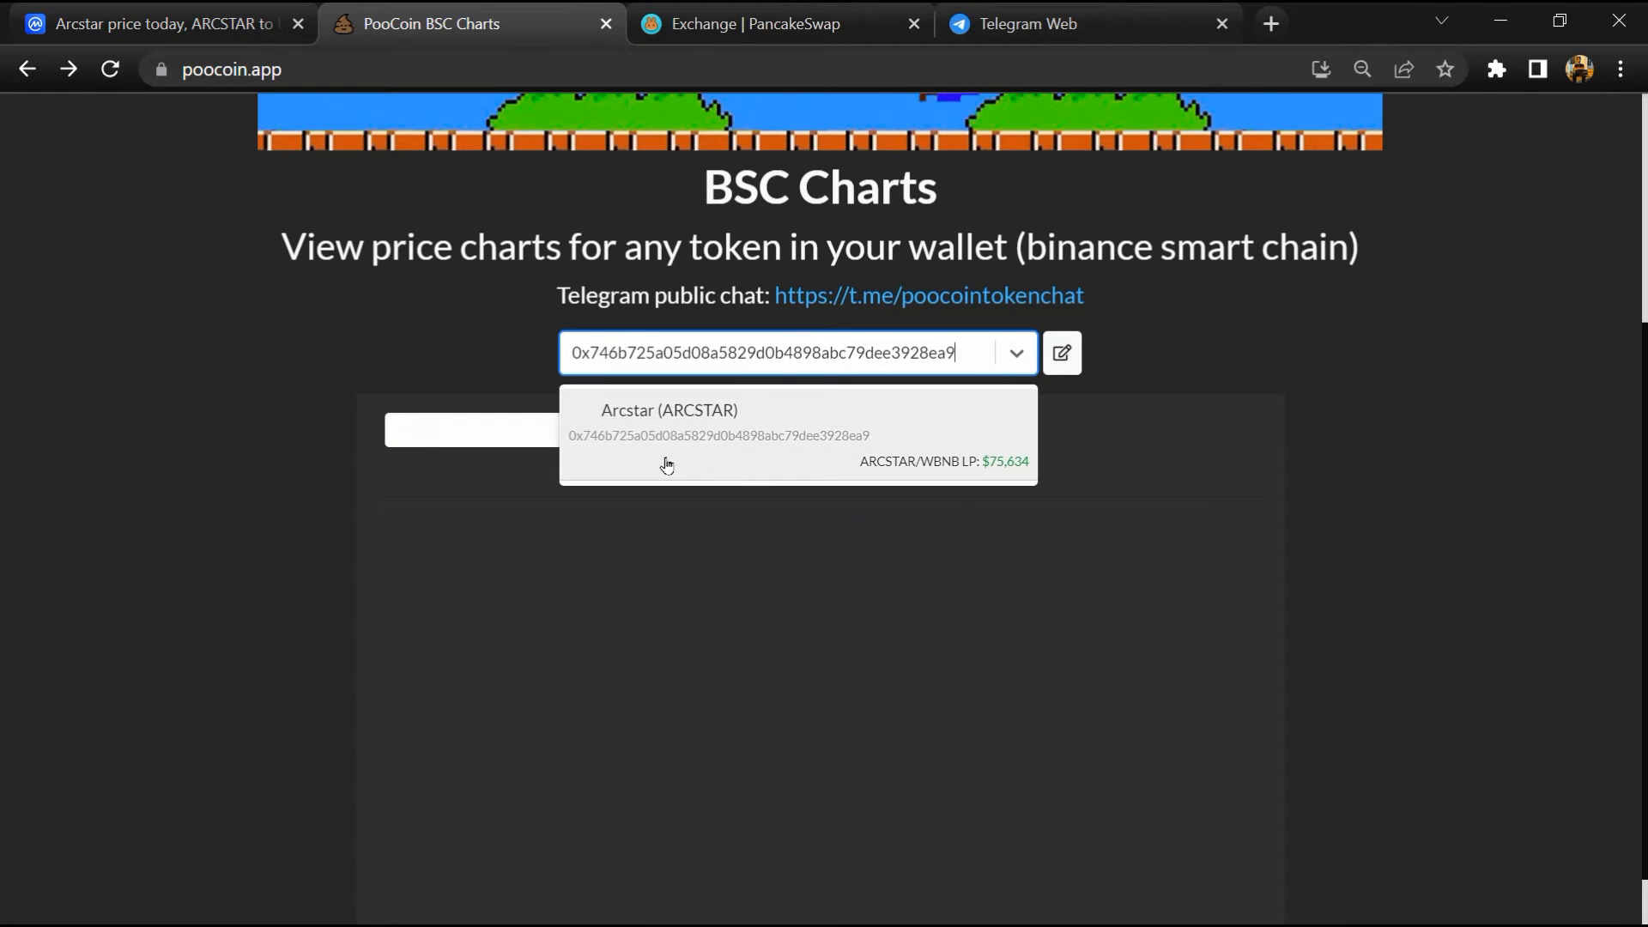
click(668, 419)
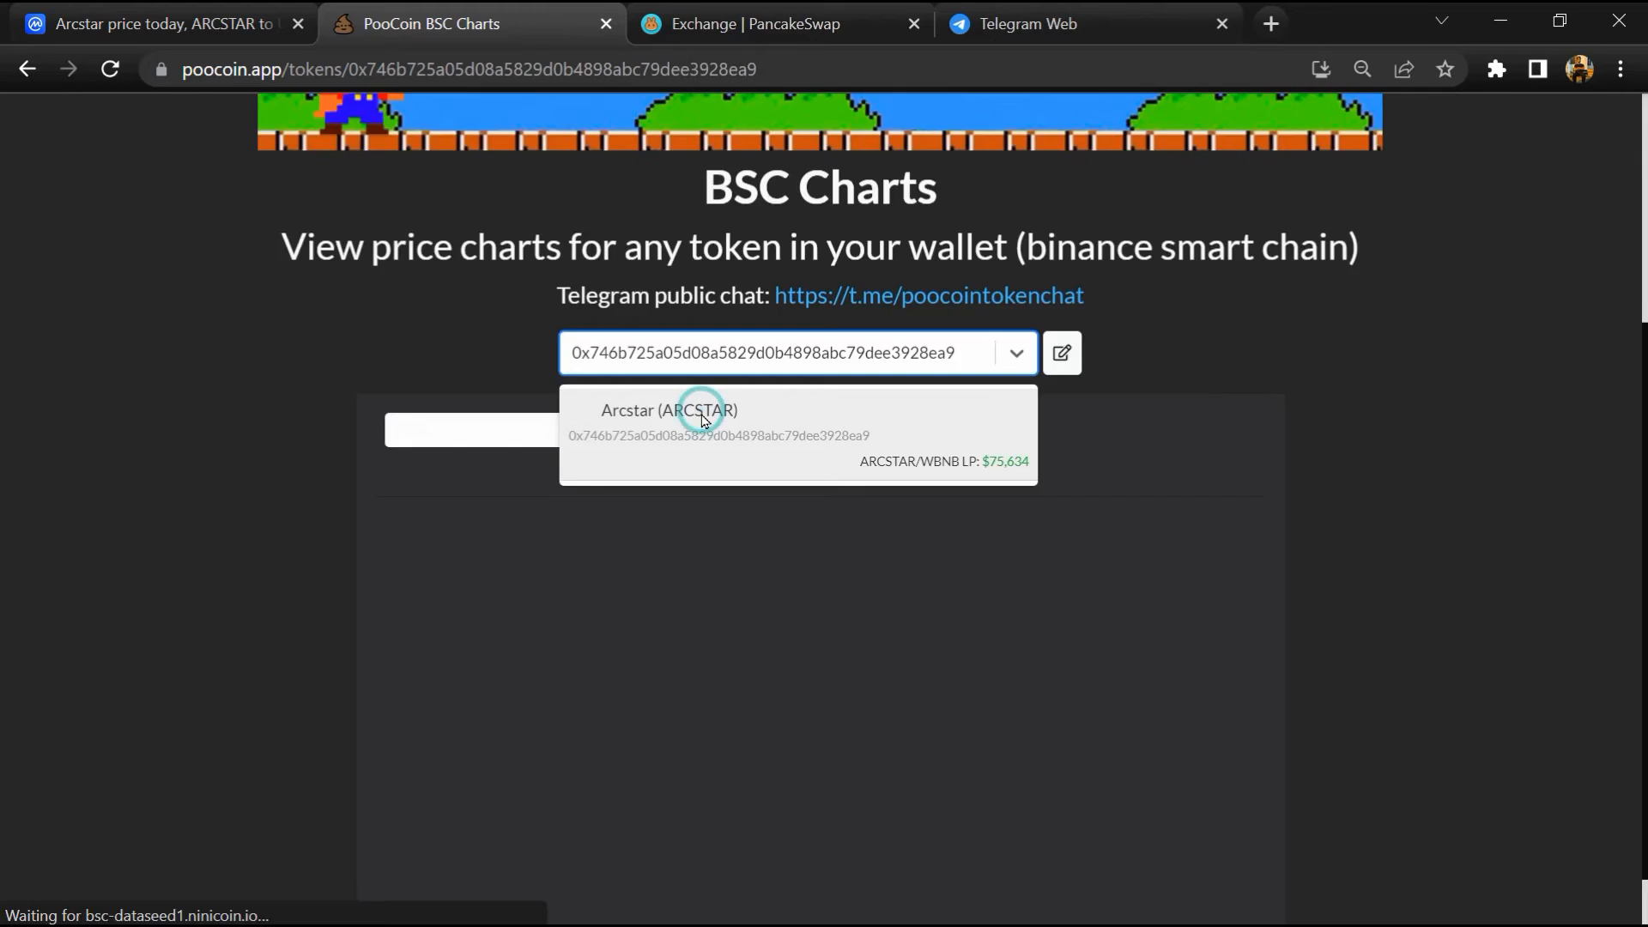
click(666, 410)
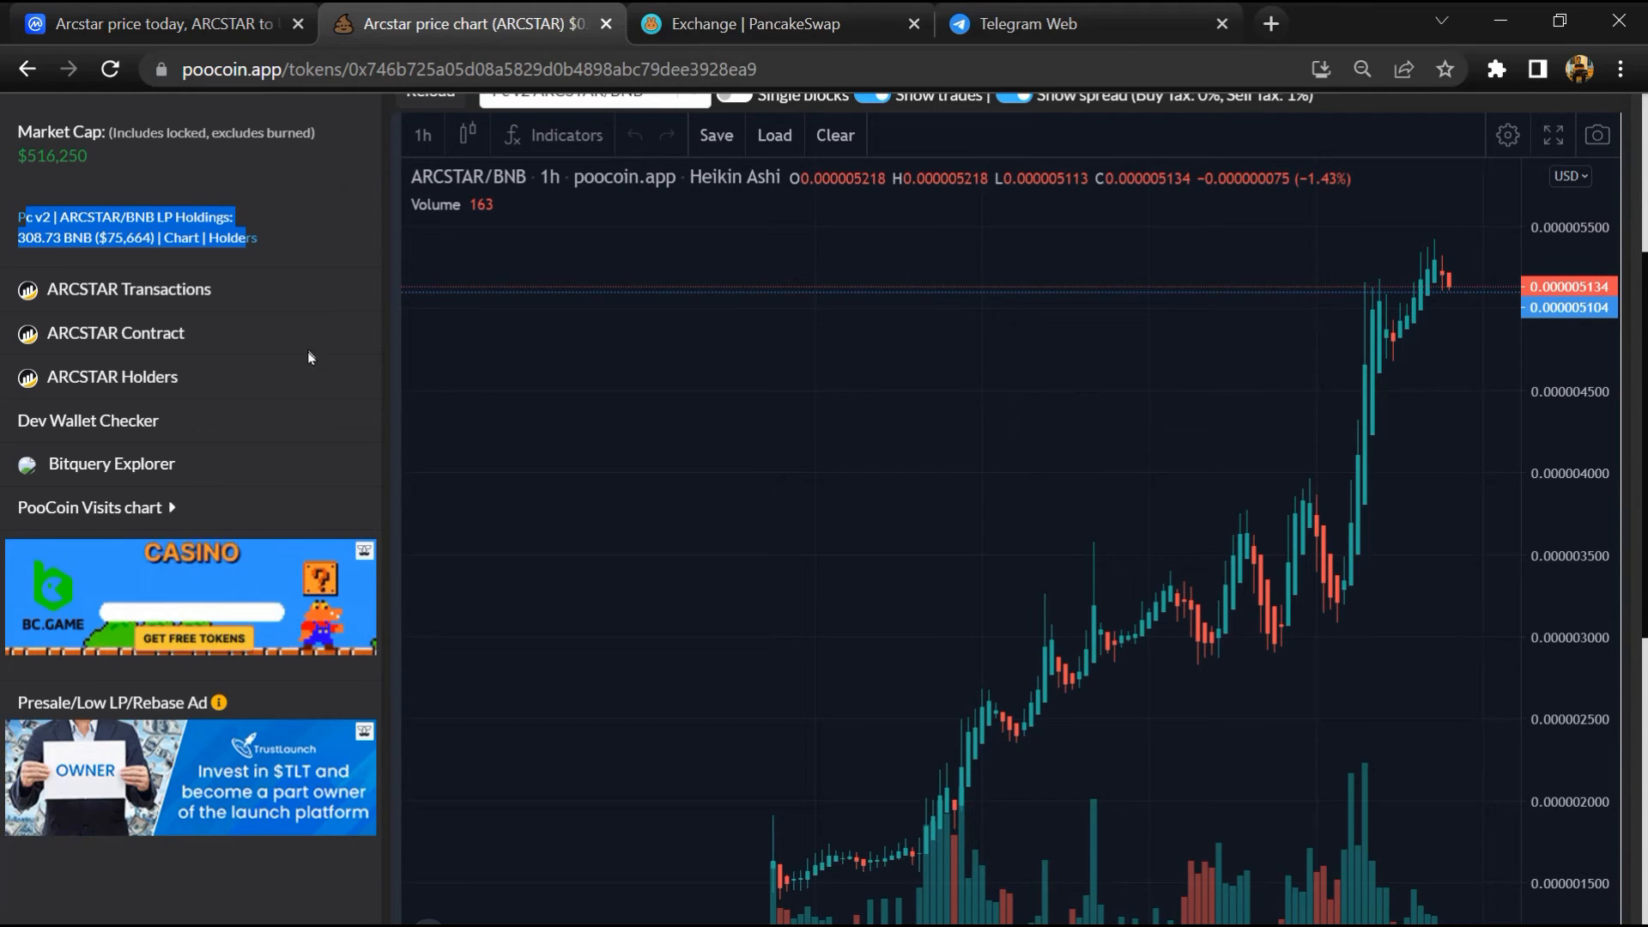
Review ARCSTAR's recent trades and biggest Buyers on PooCoin, then move to the PancakeSwap swap page.
scroll(down, 3)
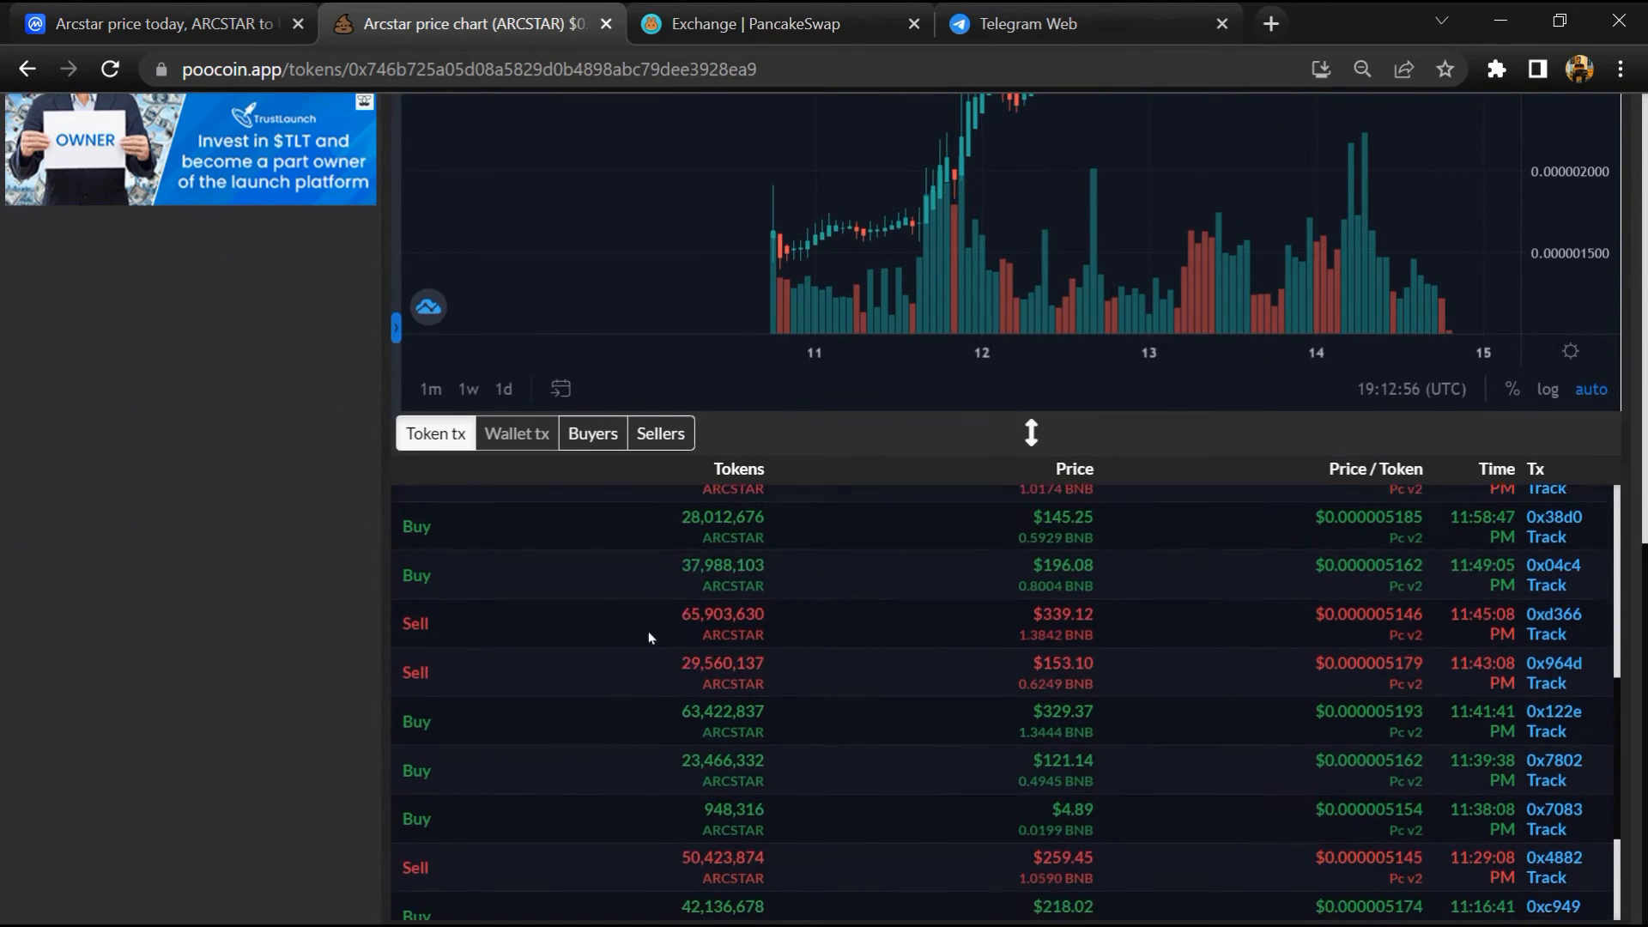
click(592, 433)
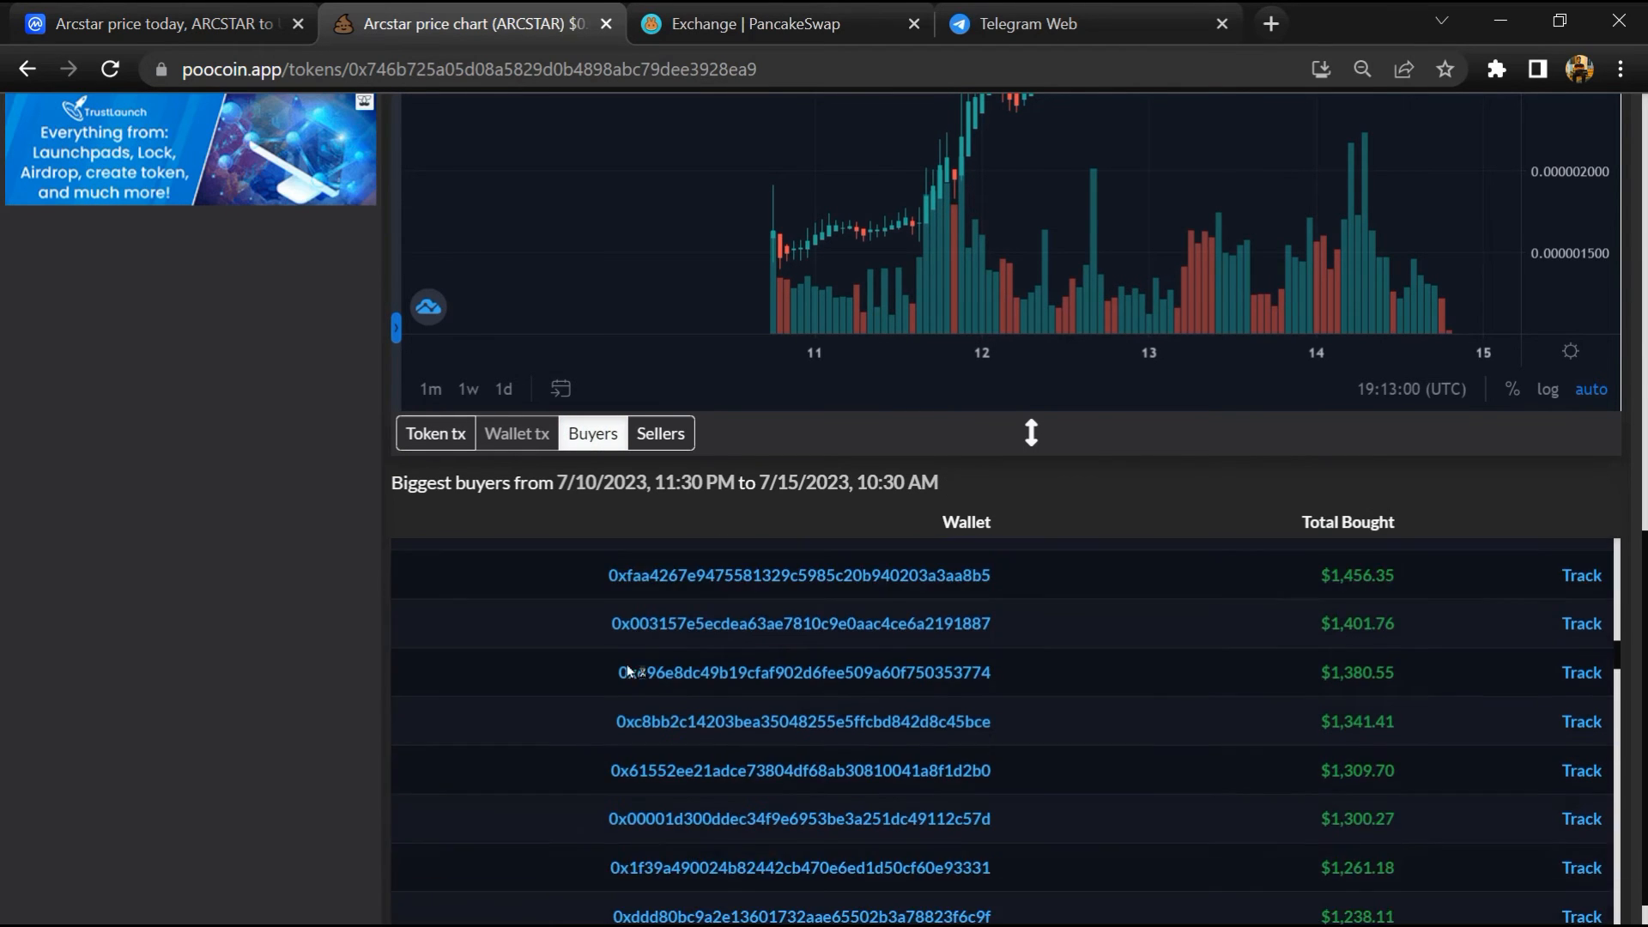
click(659, 432)
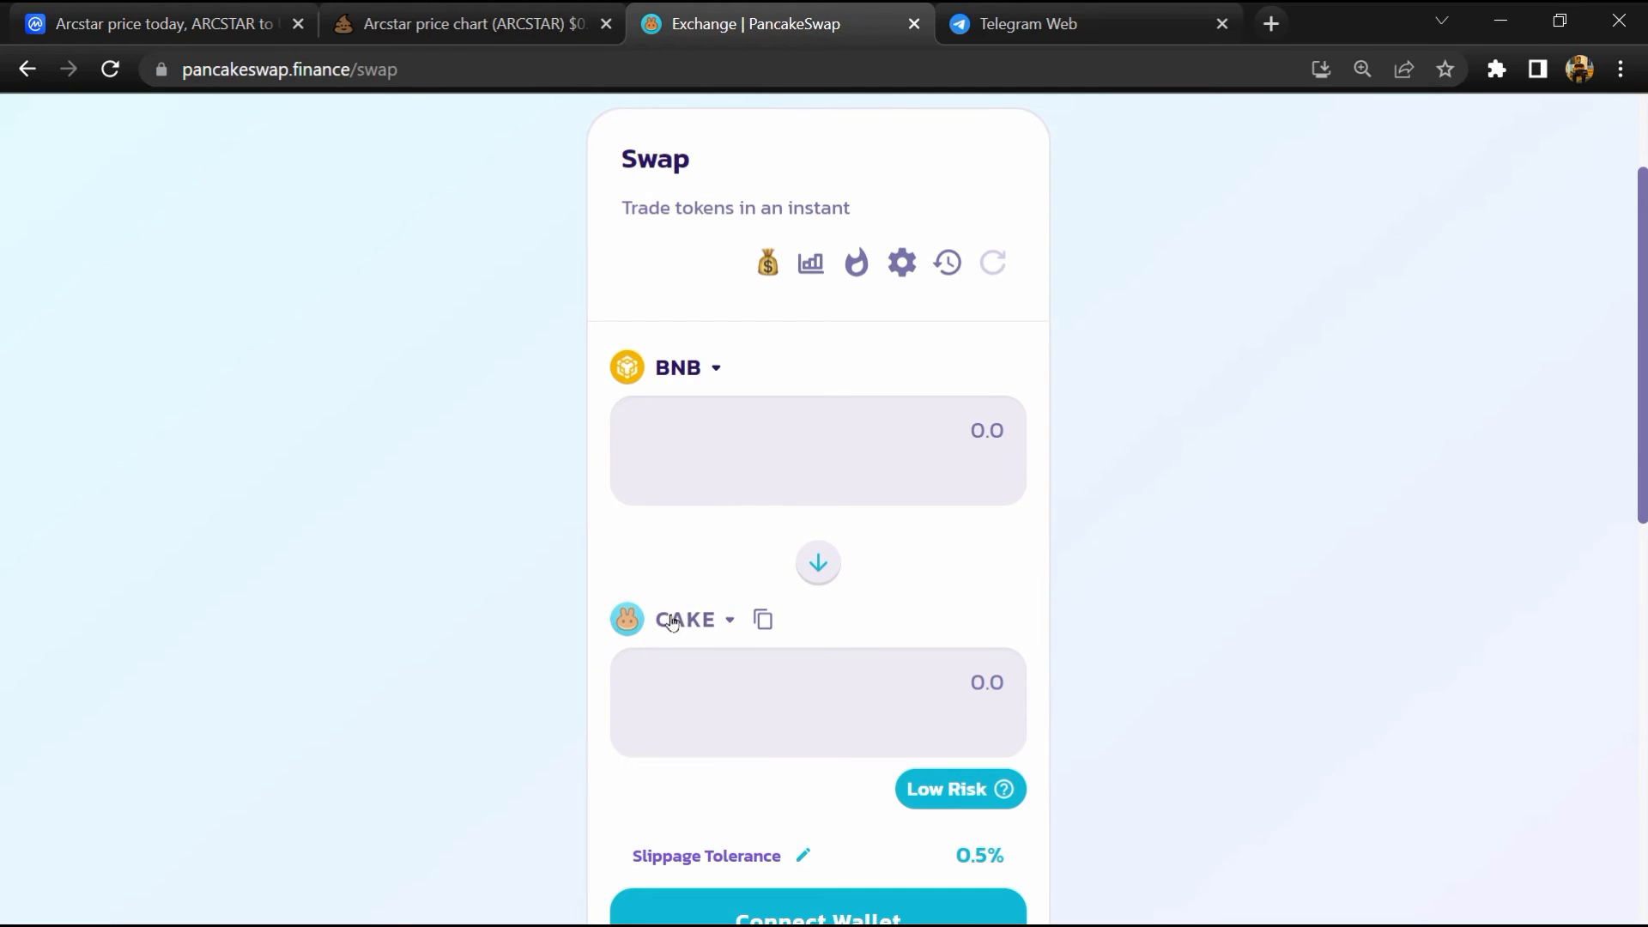
Import ARCSTAR by its pasted contract address as the swap's output token against BNB, accepting the risk warning.
click(687, 620)
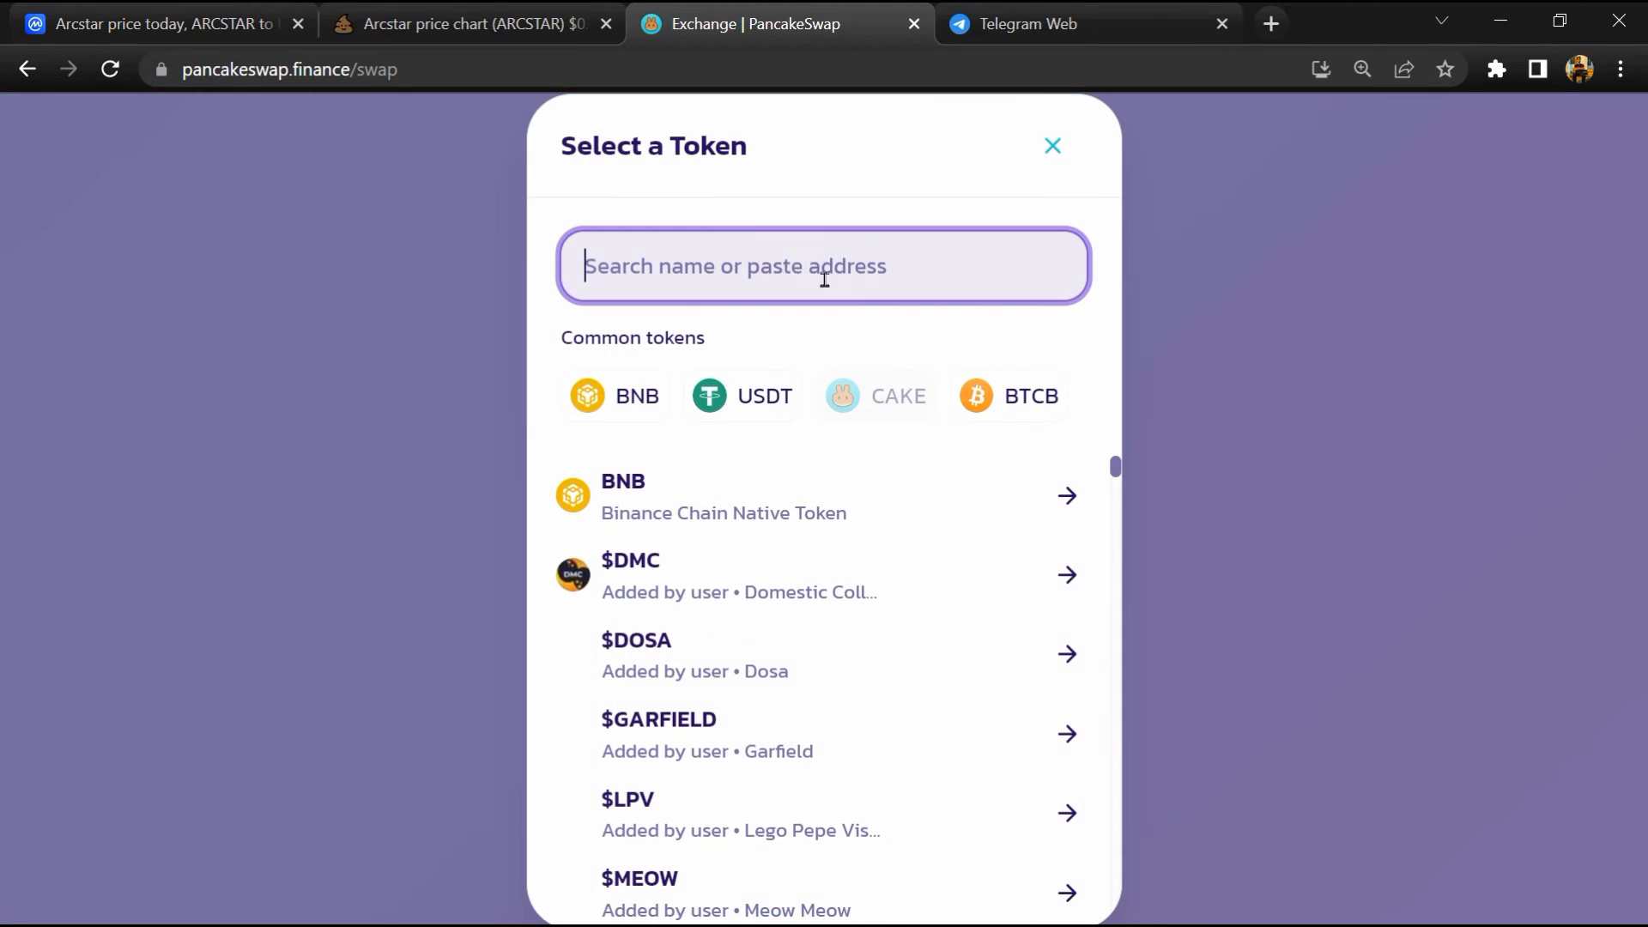
right_click(822, 266)
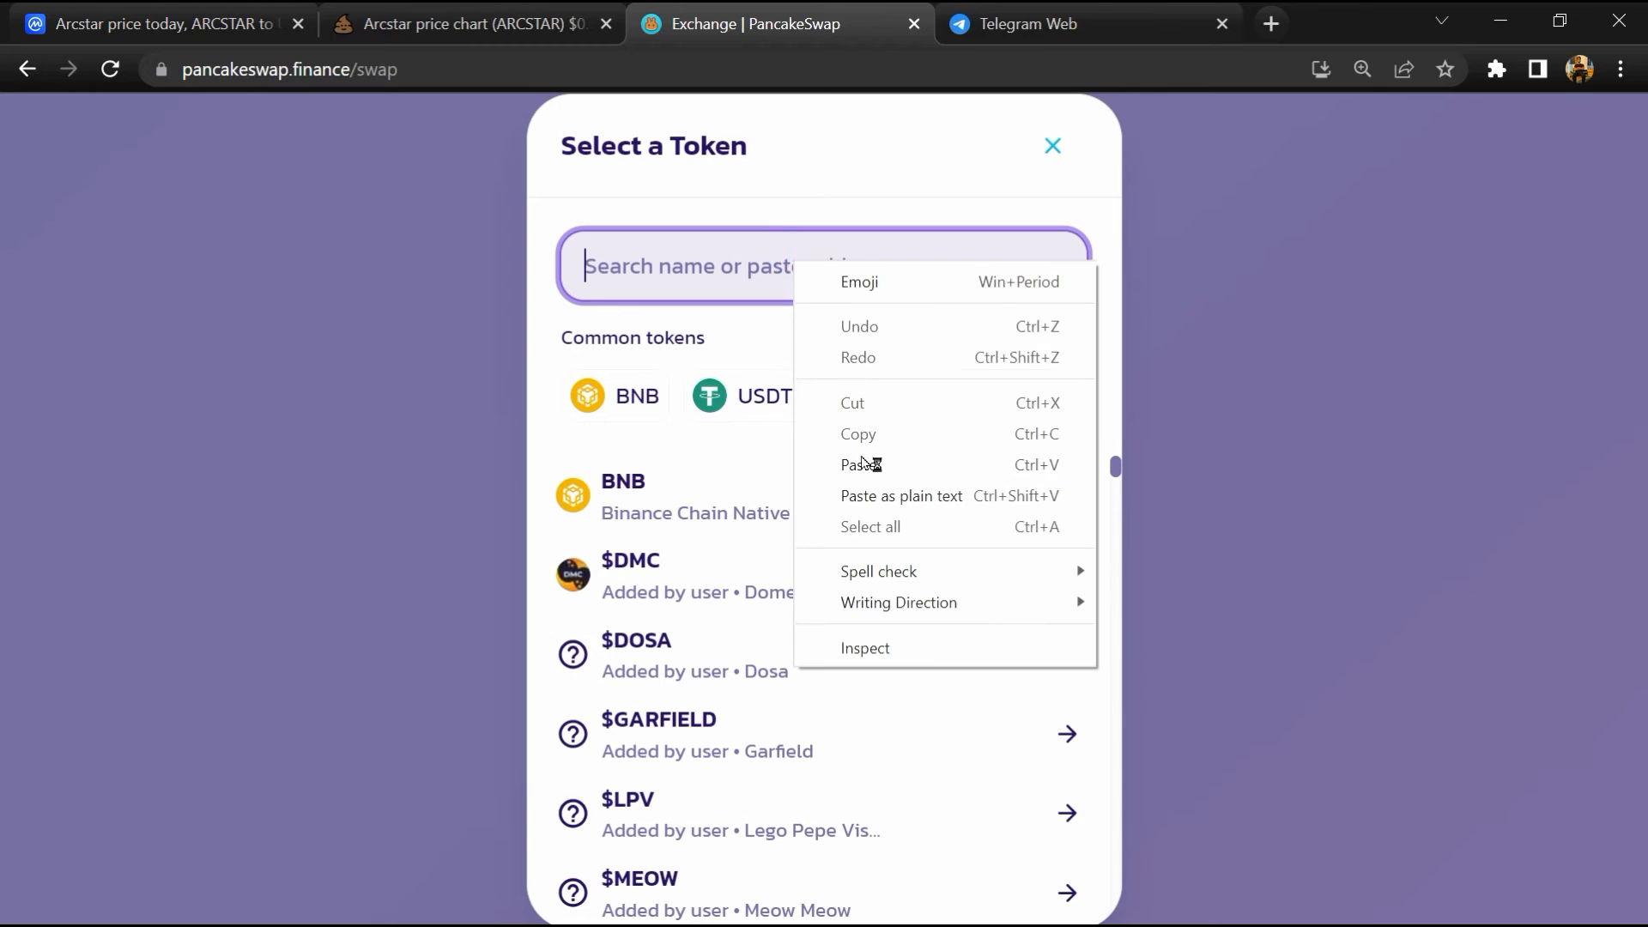
click(860, 465)
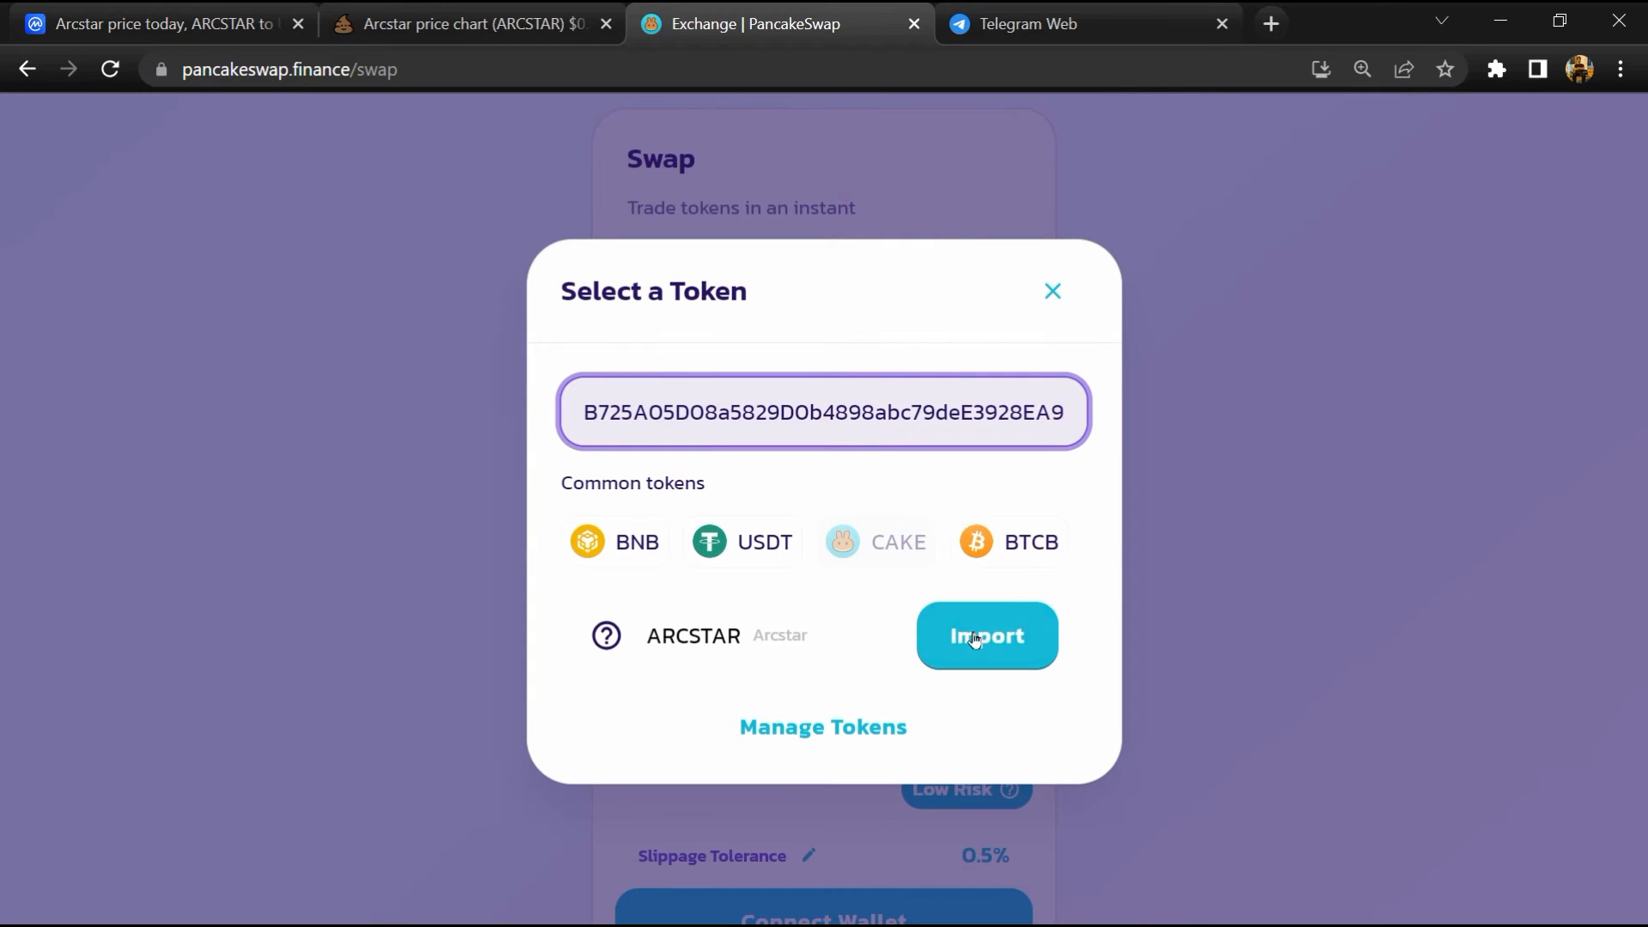
click(985, 635)
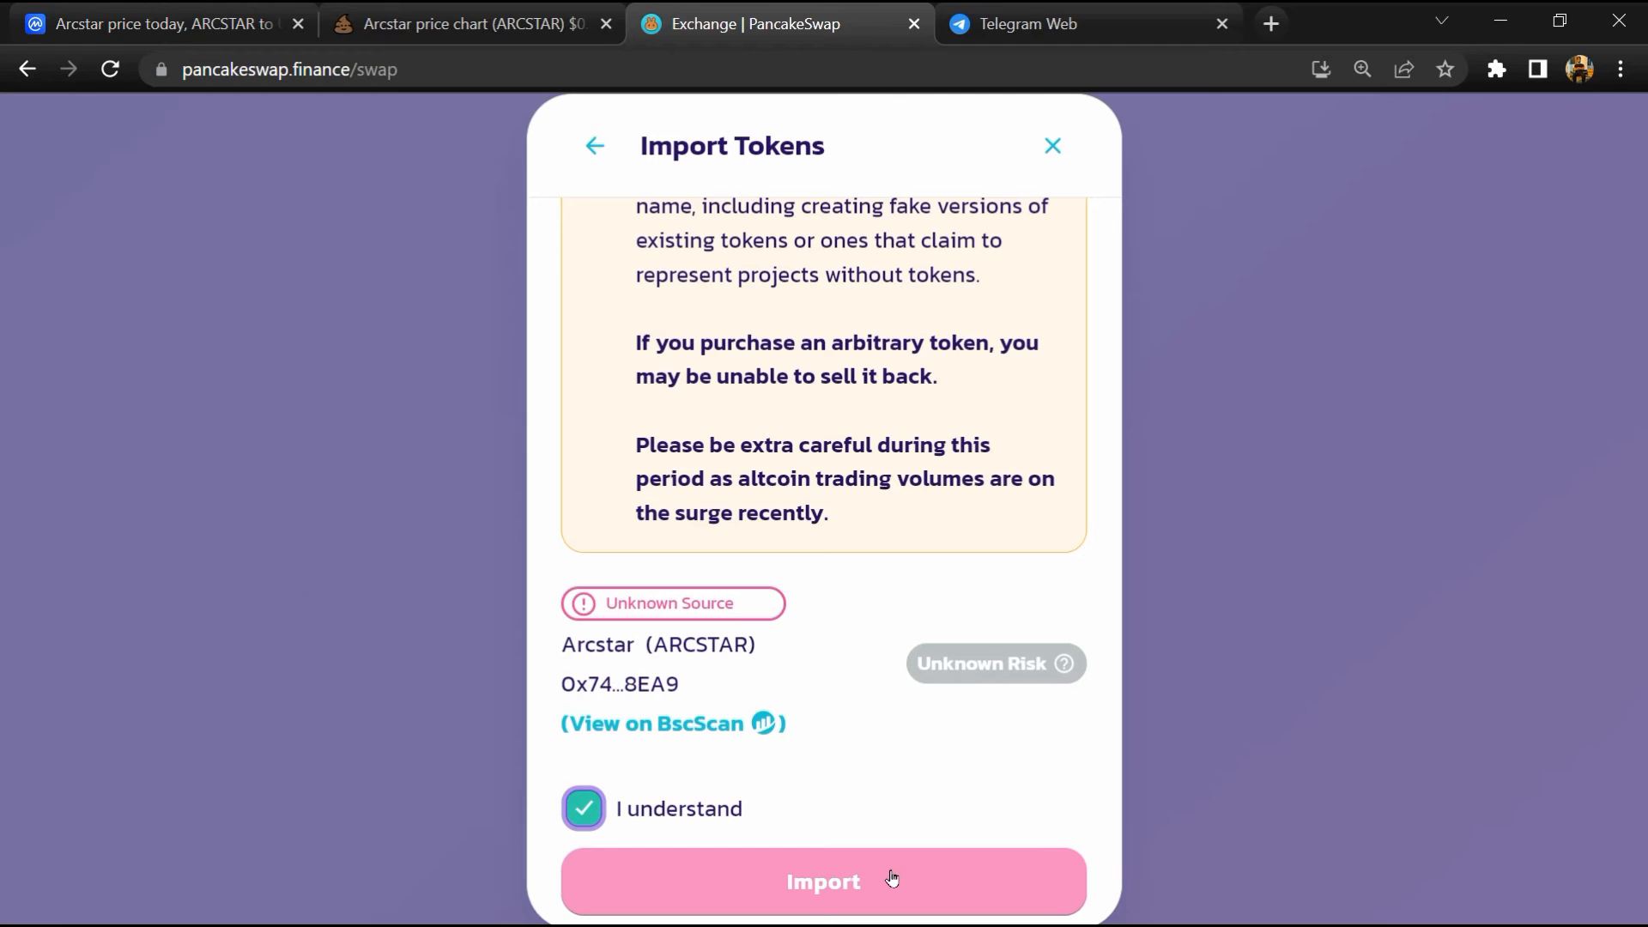
click(822, 881)
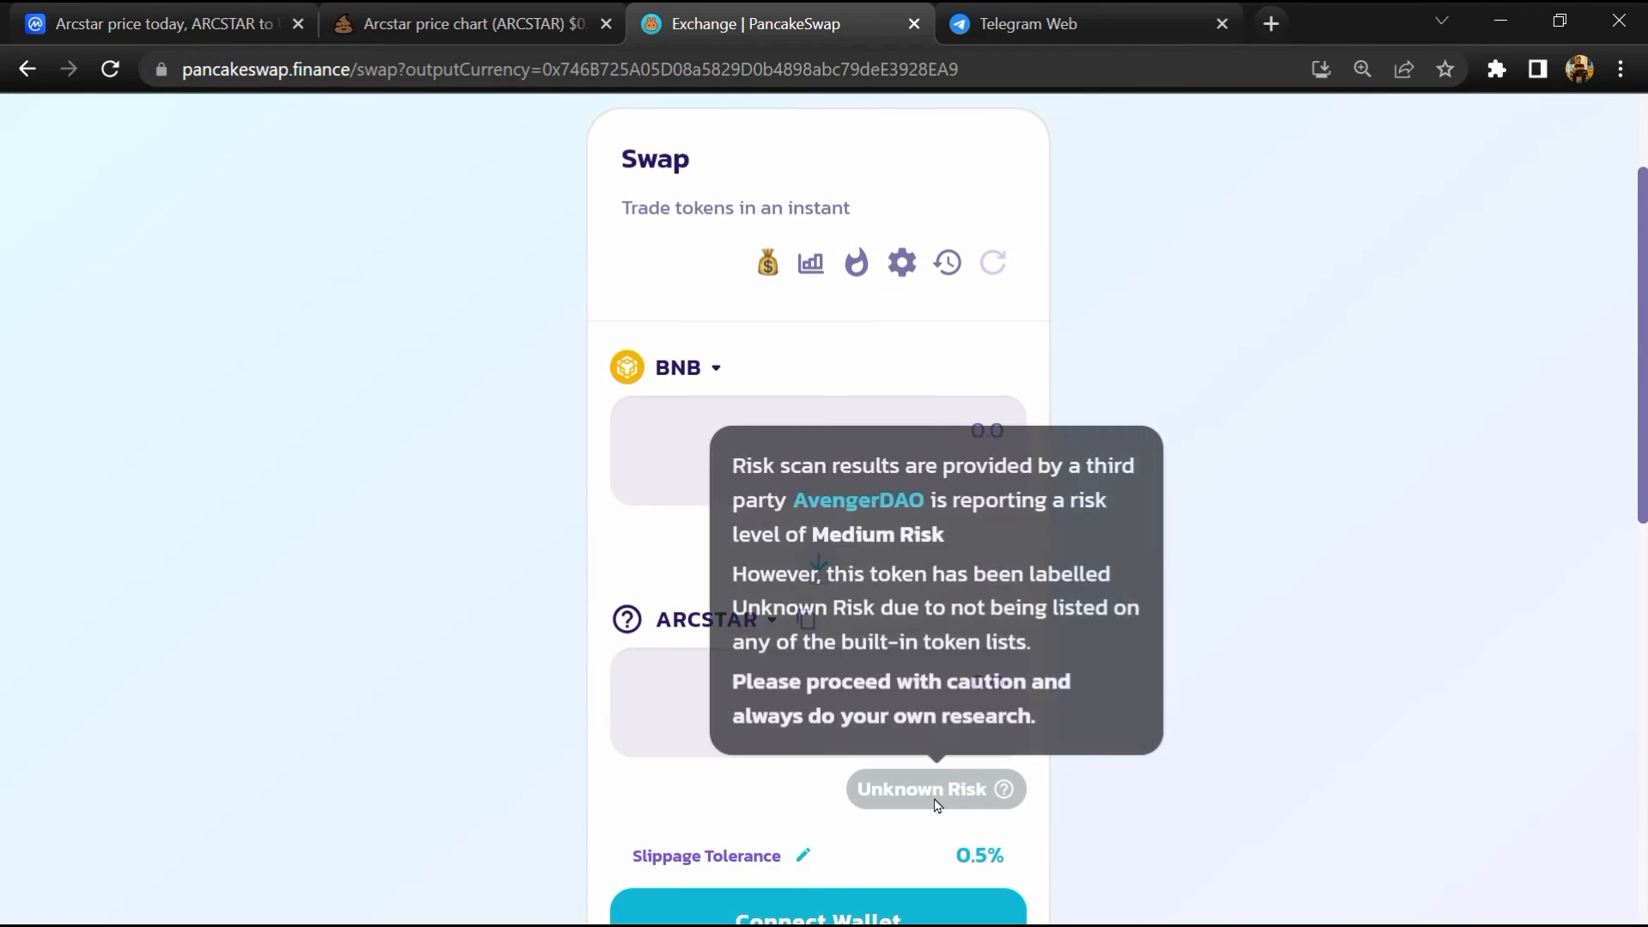